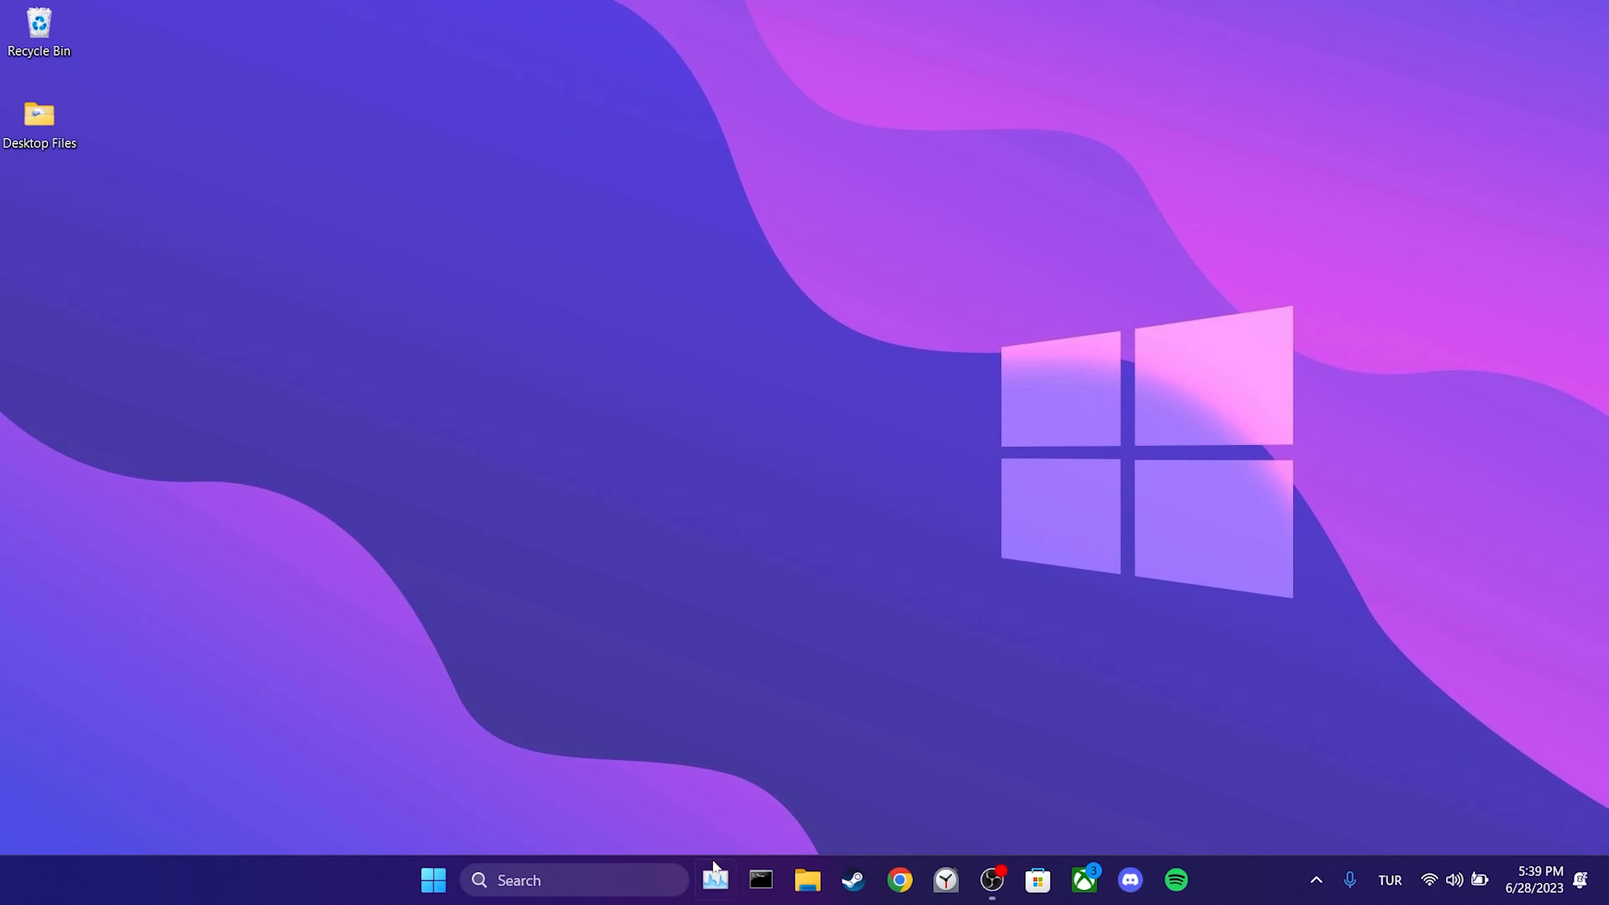
# Restart Windows Explorer from Task Manager via Run new task 'explorer', restoring the taskbar and desktop.
pyautogui.click(714, 879)
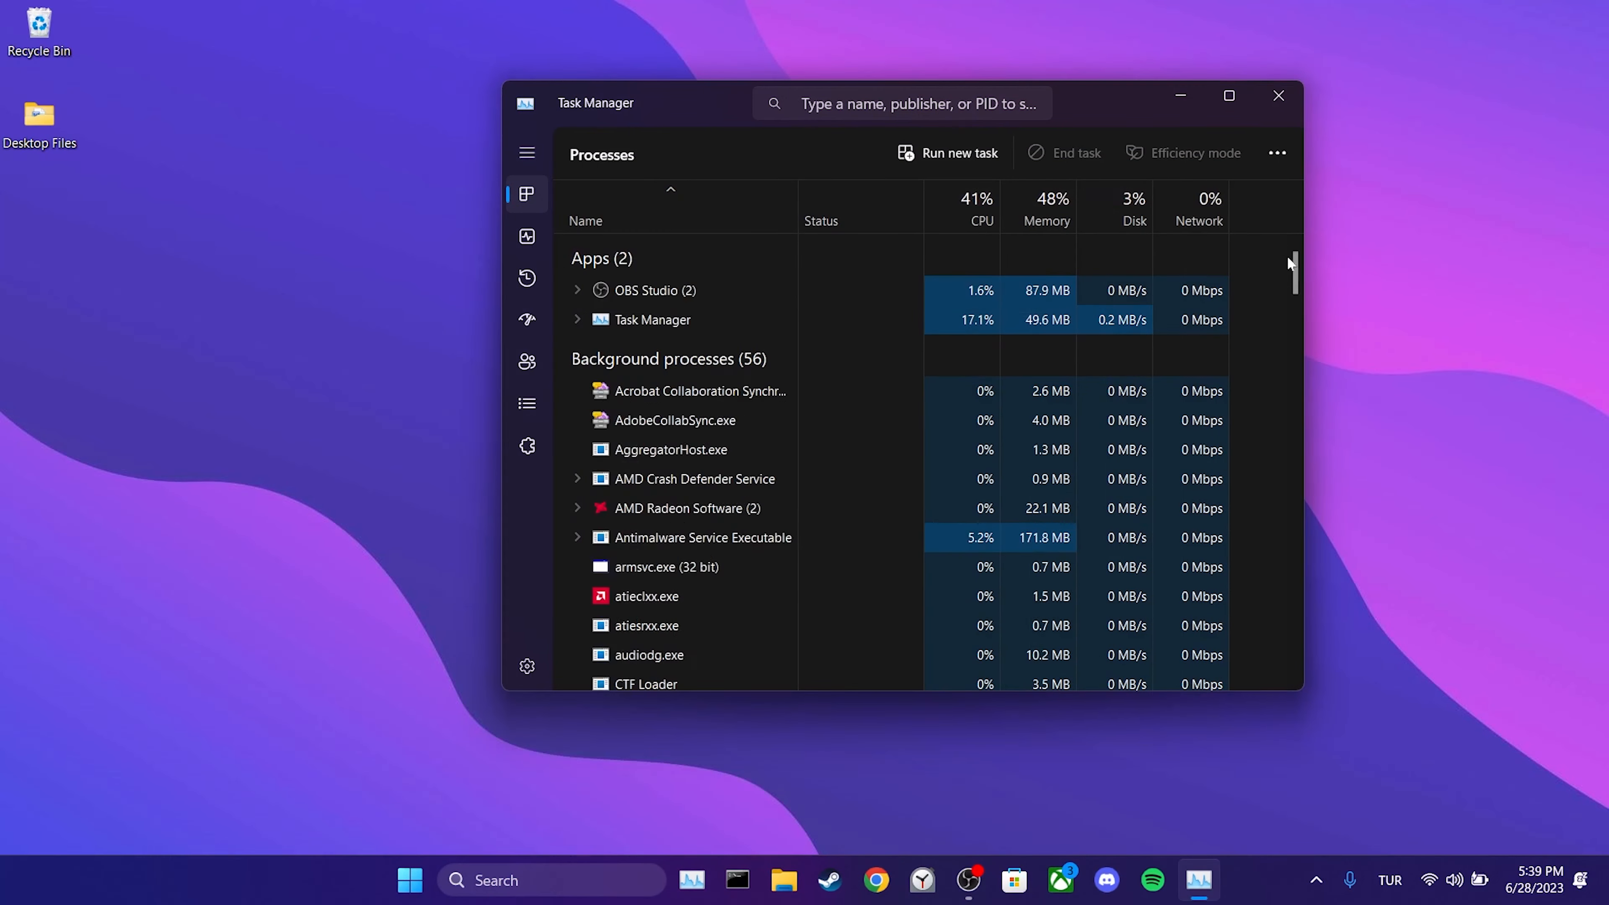
pyautogui.scroll(-3)
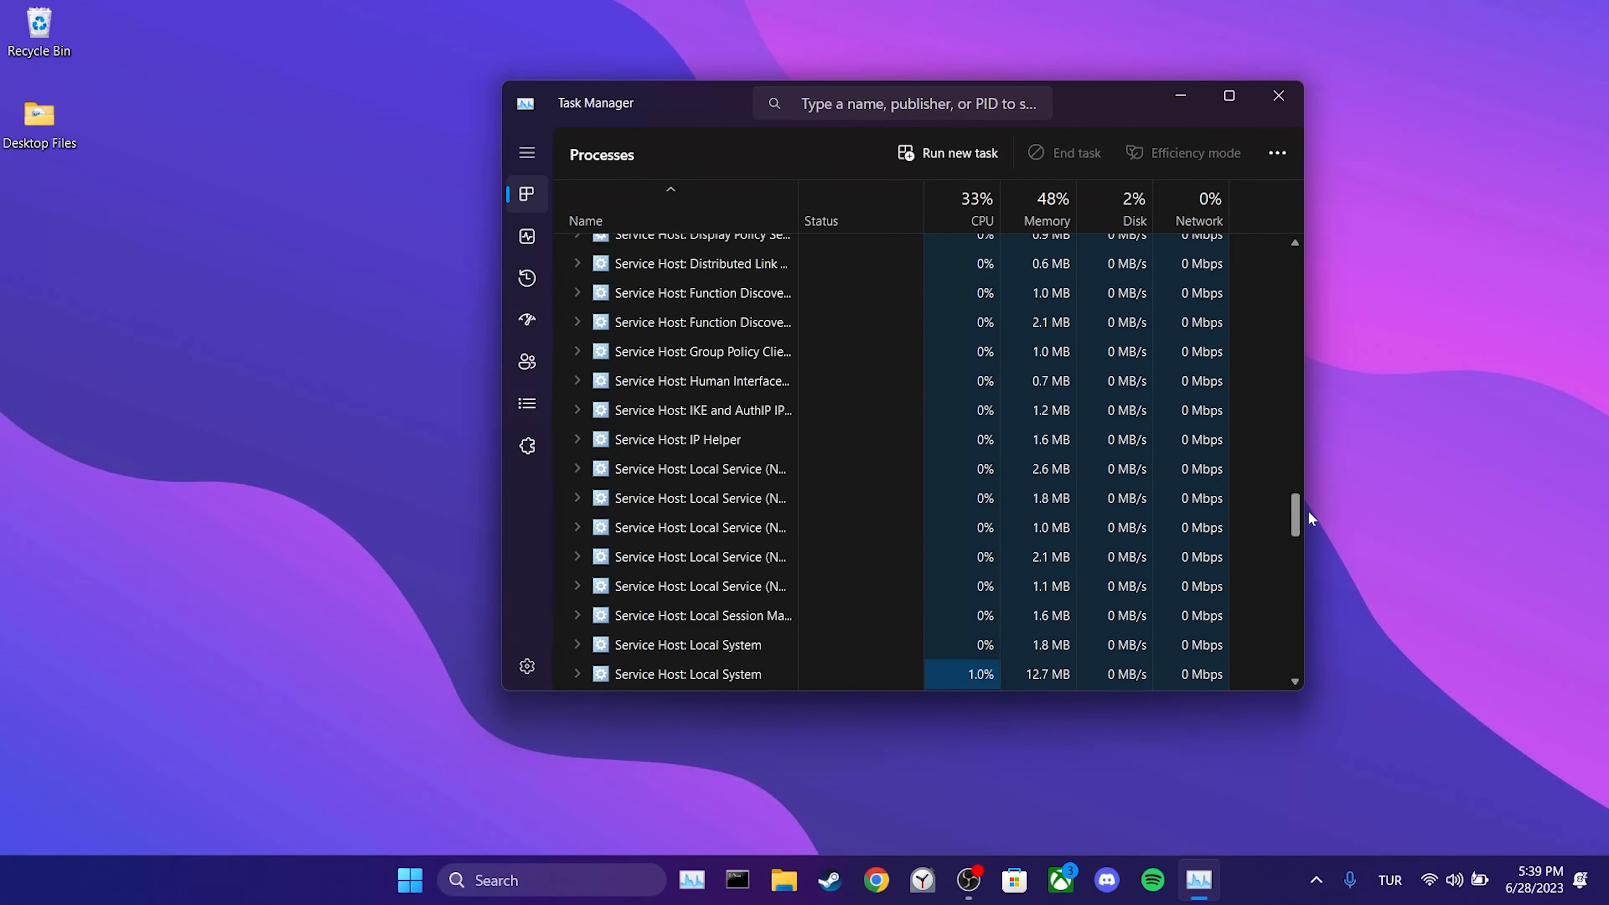
pyautogui.scroll(-3)
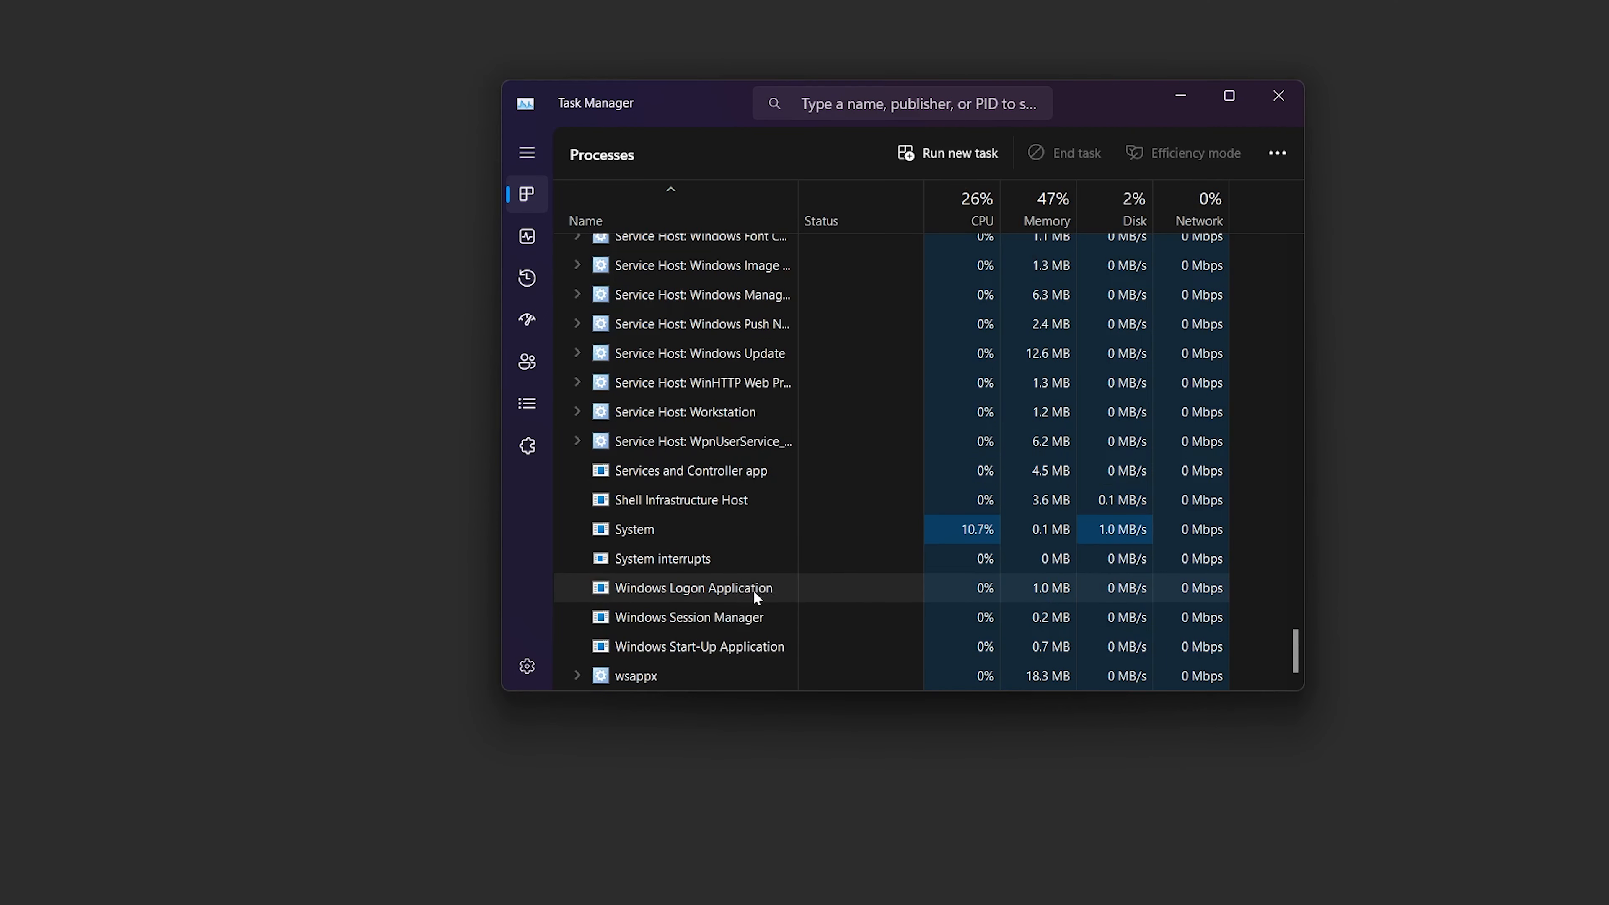
pyautogui.moveTo(826, 408)
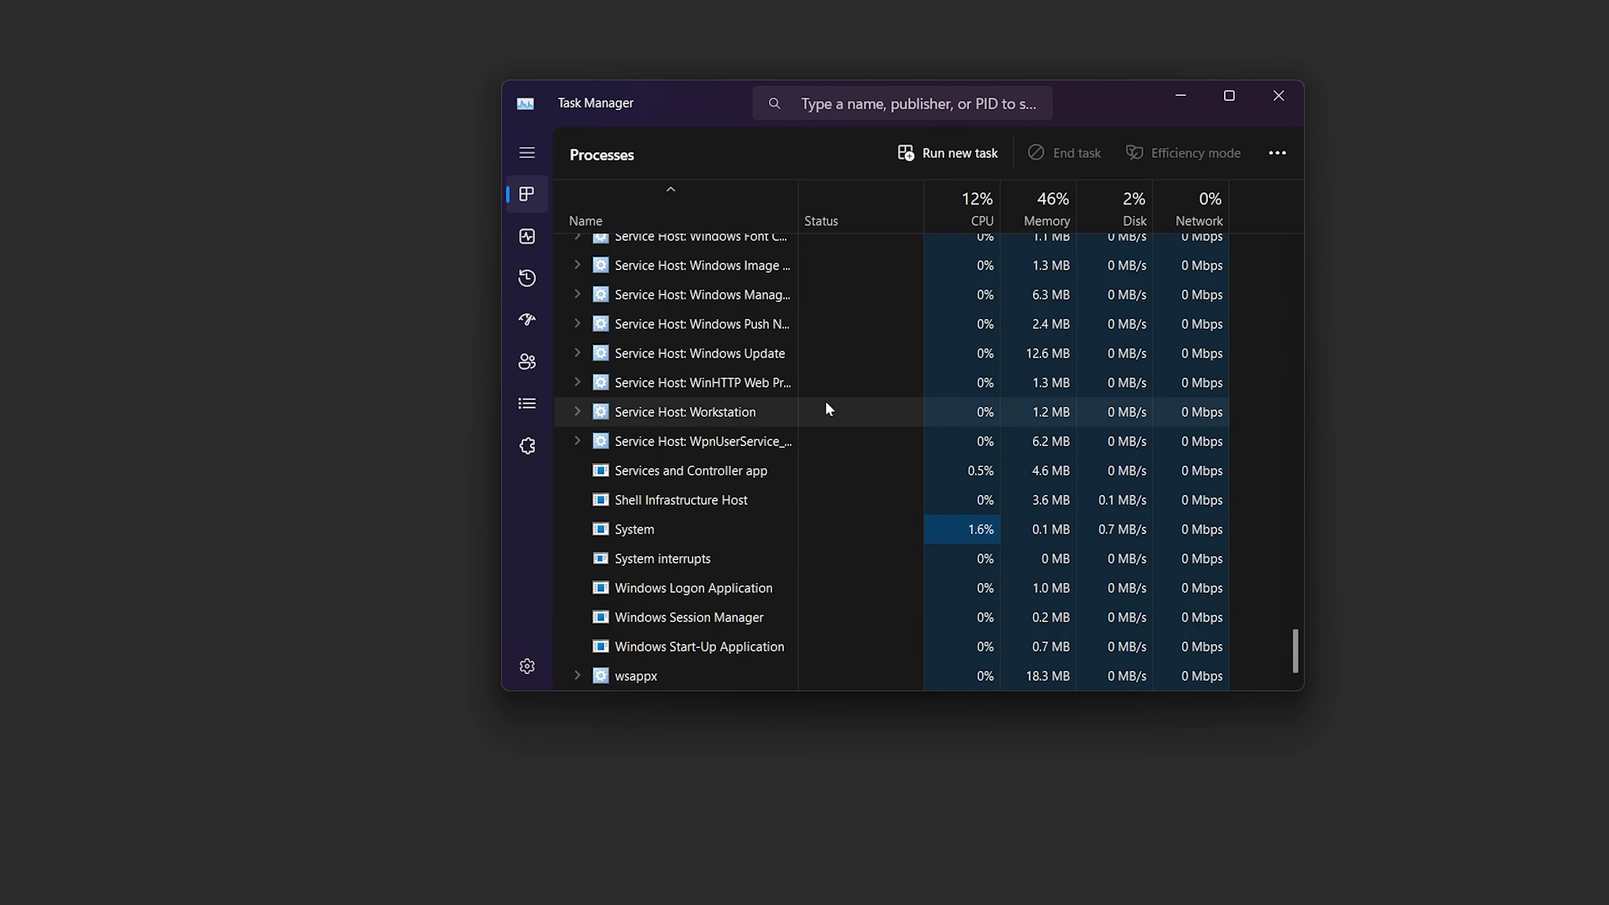
pyautogui.click(947, 152)
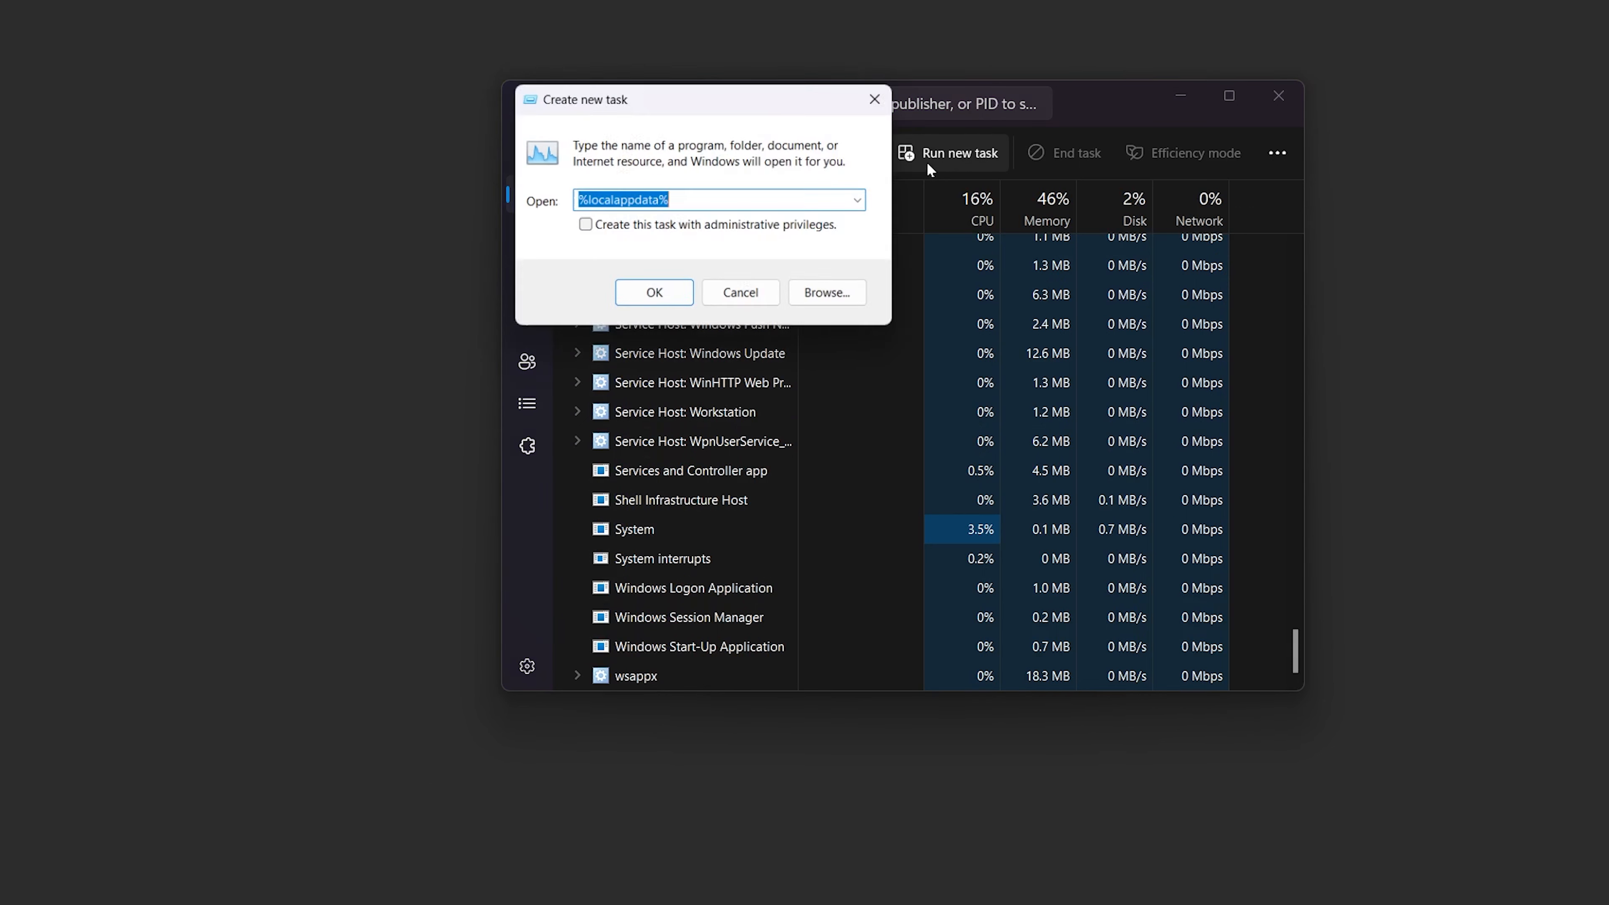
pyautogui.write('explore')
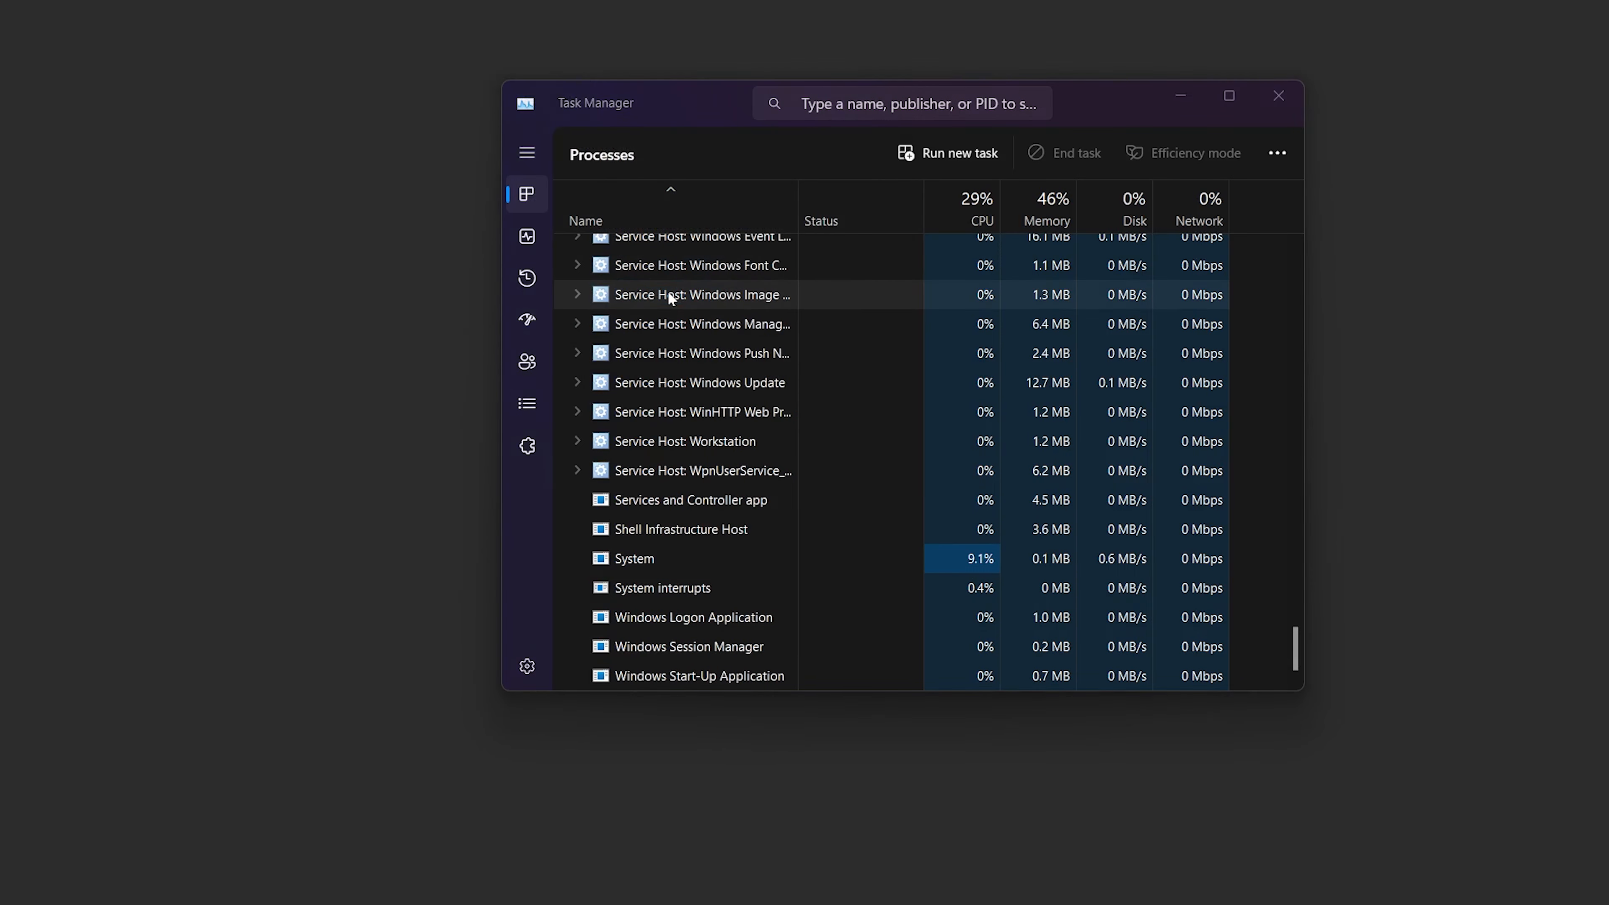
pyautogui.scroll(3)
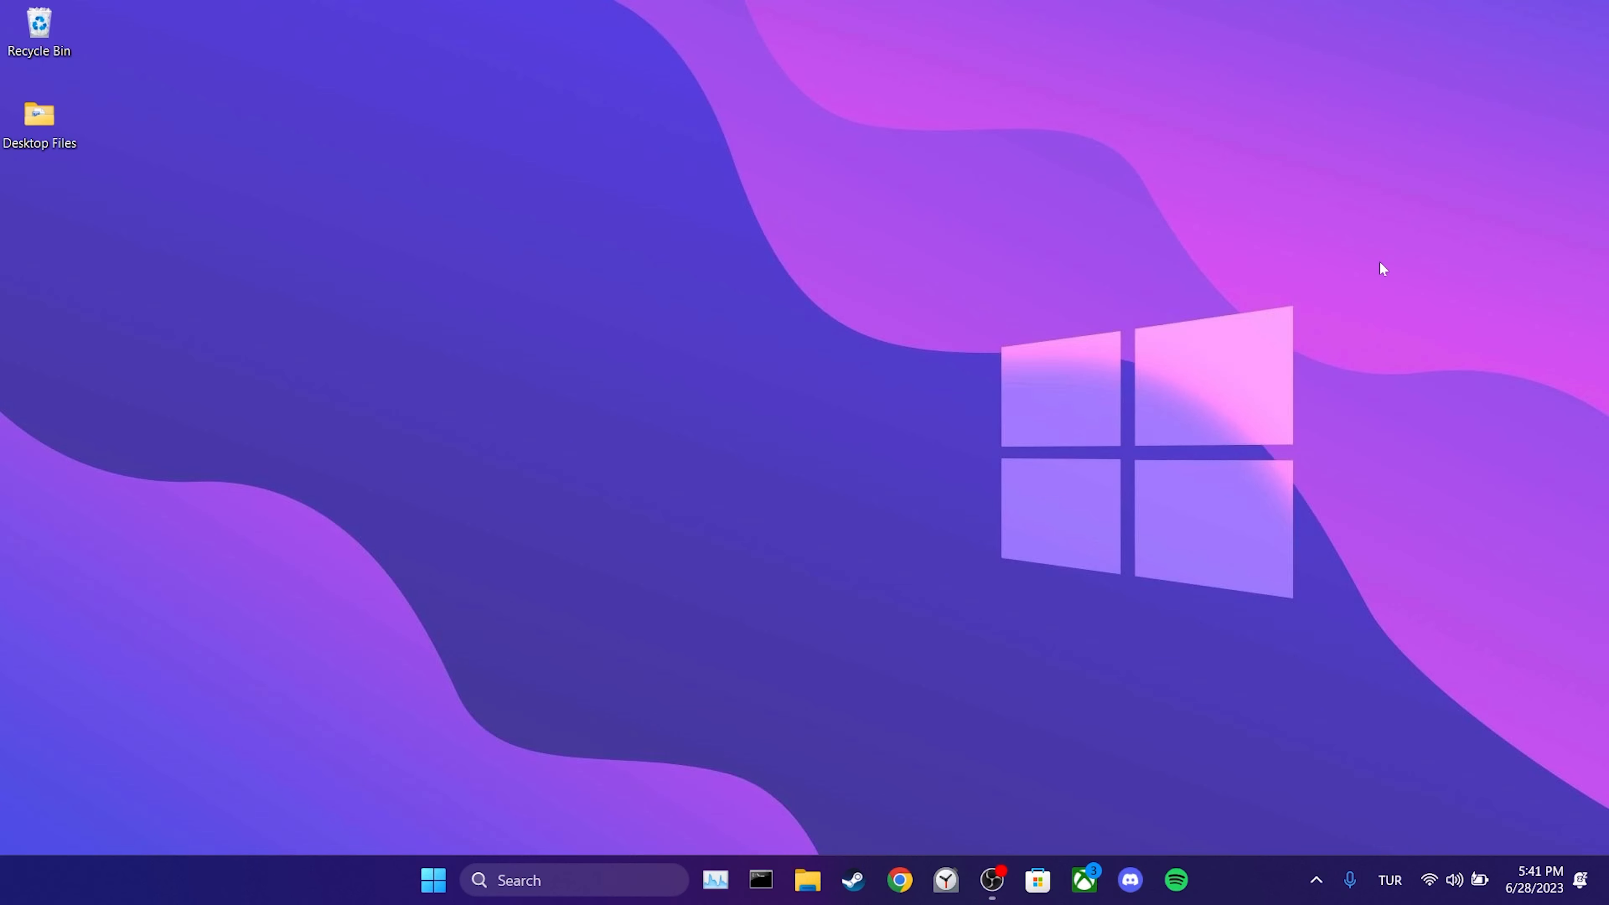
pyautogui.moveTo(872, 802)
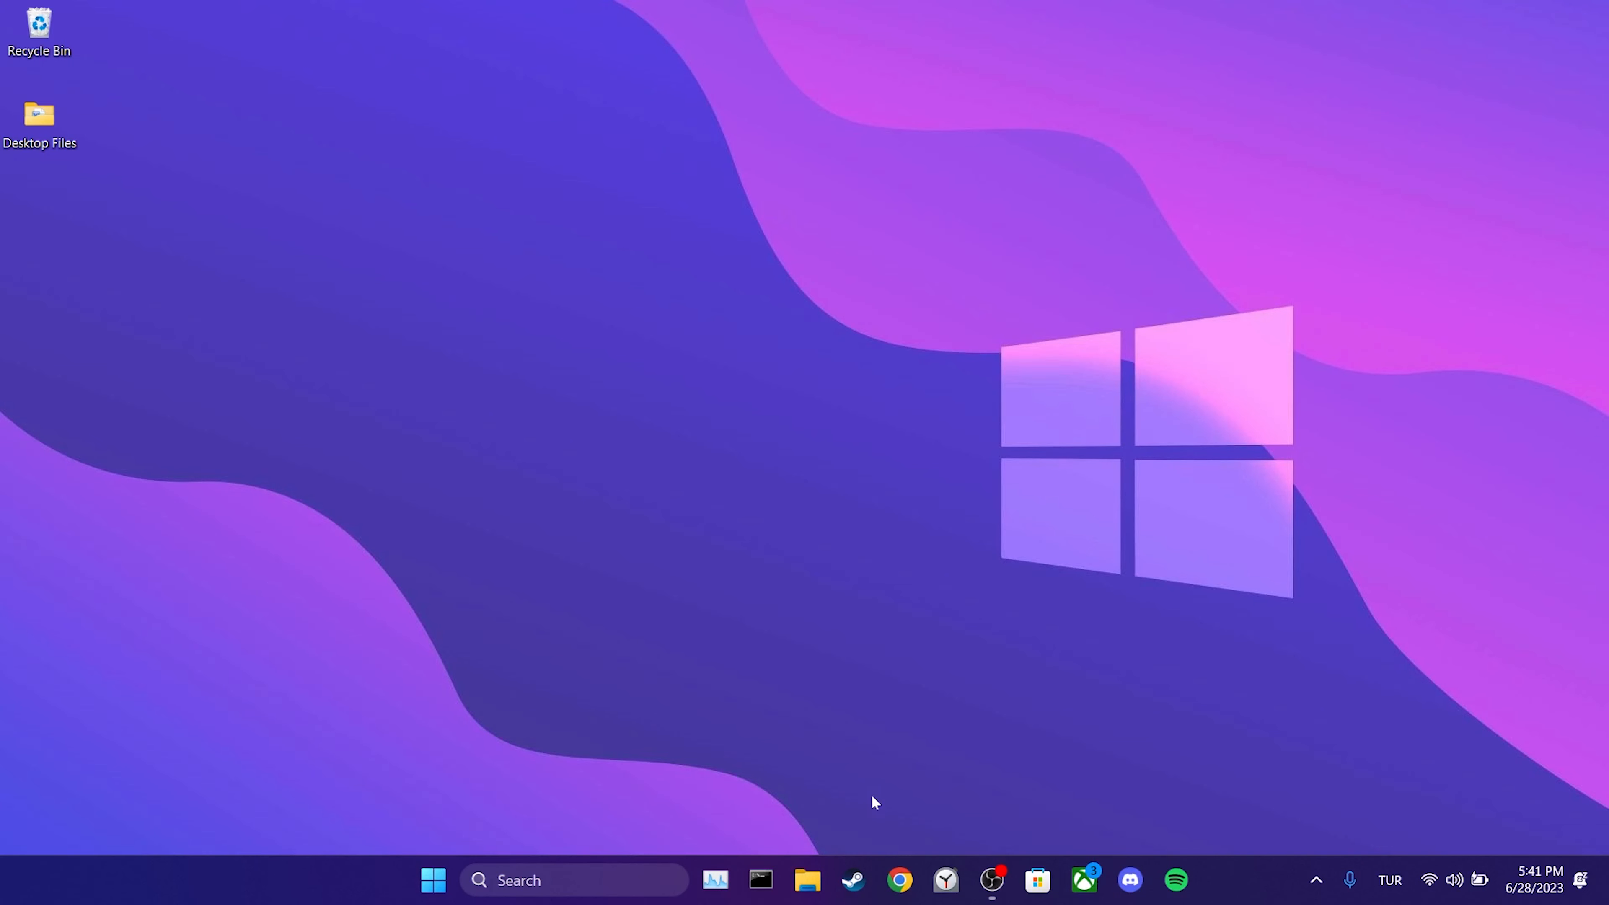
# Browse File Explorer to C:\Windows\System32.
pyautogui.click(806, 889)
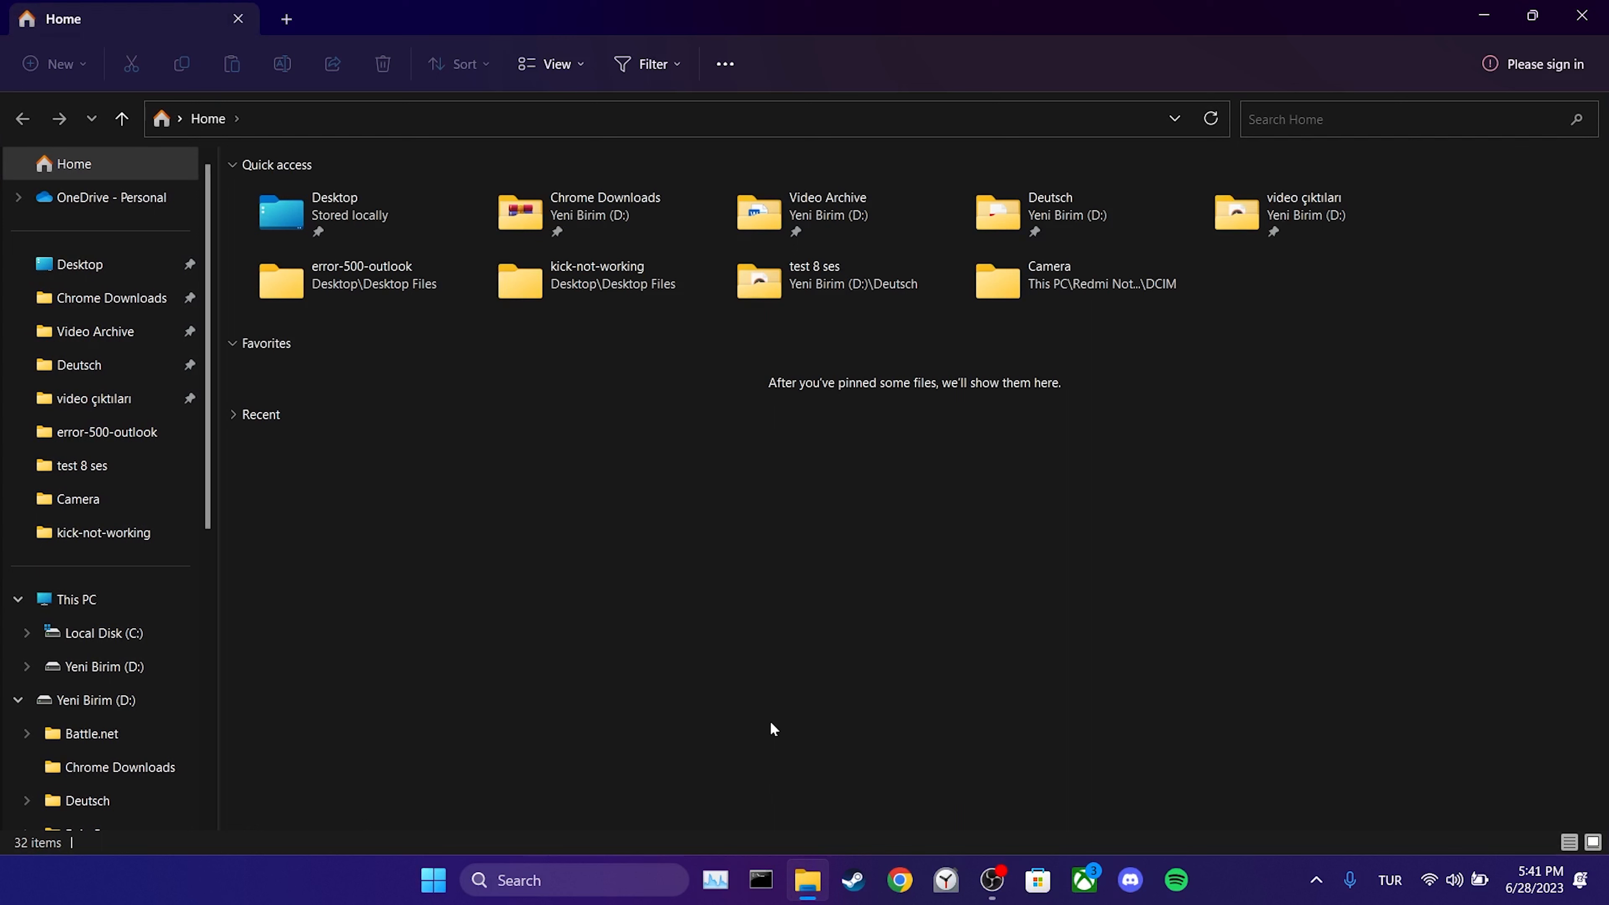
pyautogui.click(101, 634)
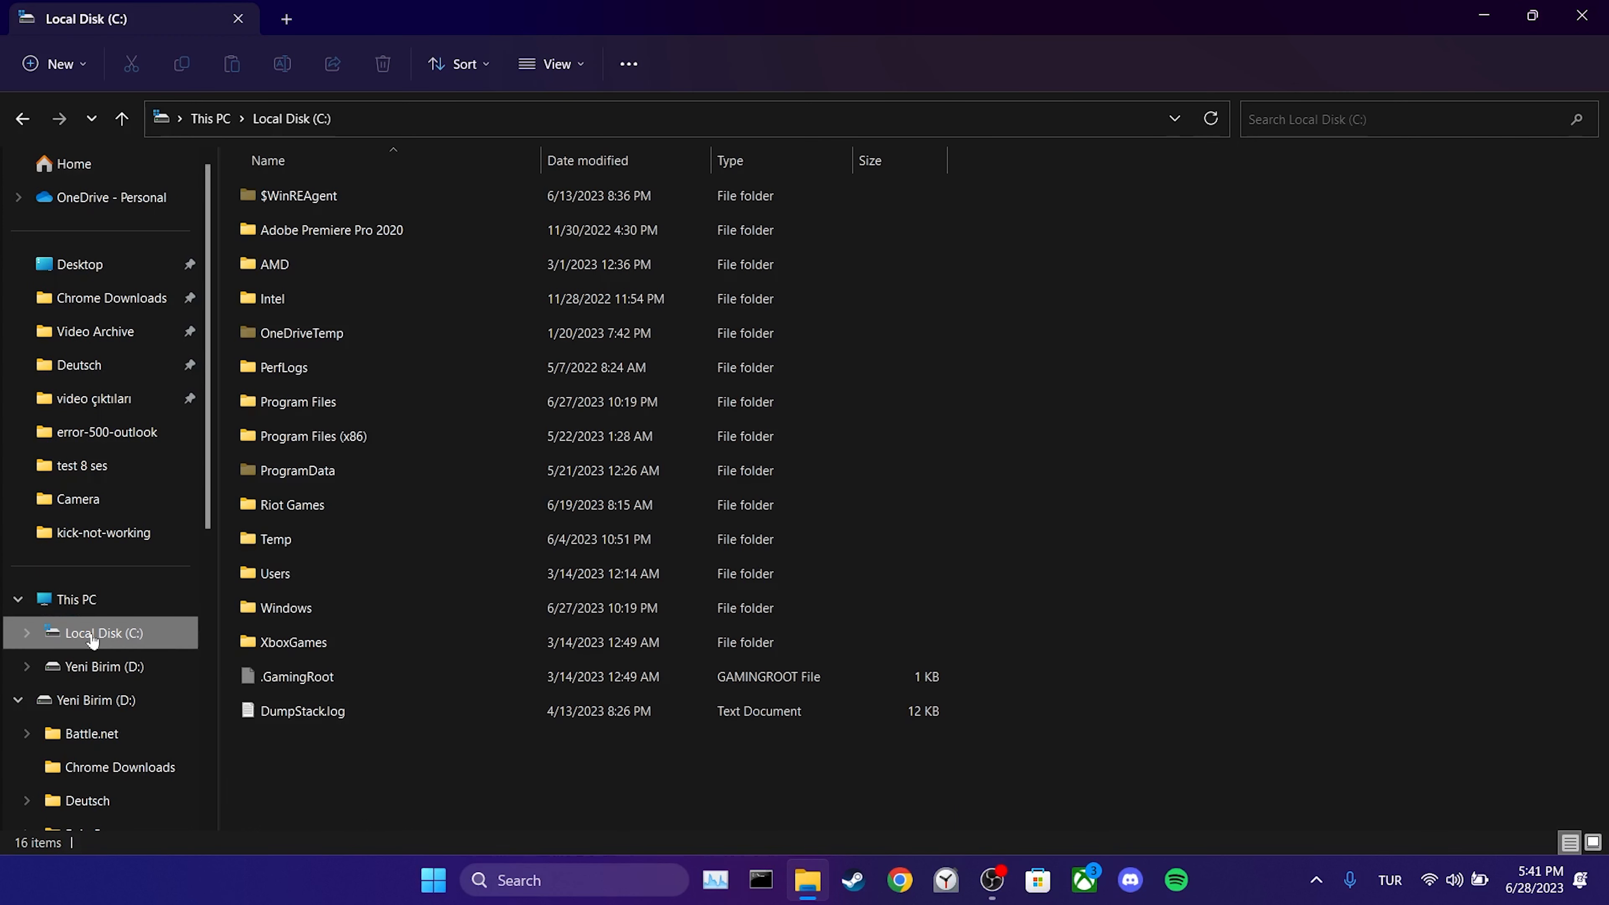
pyautogui.doubleClick(284, 608)
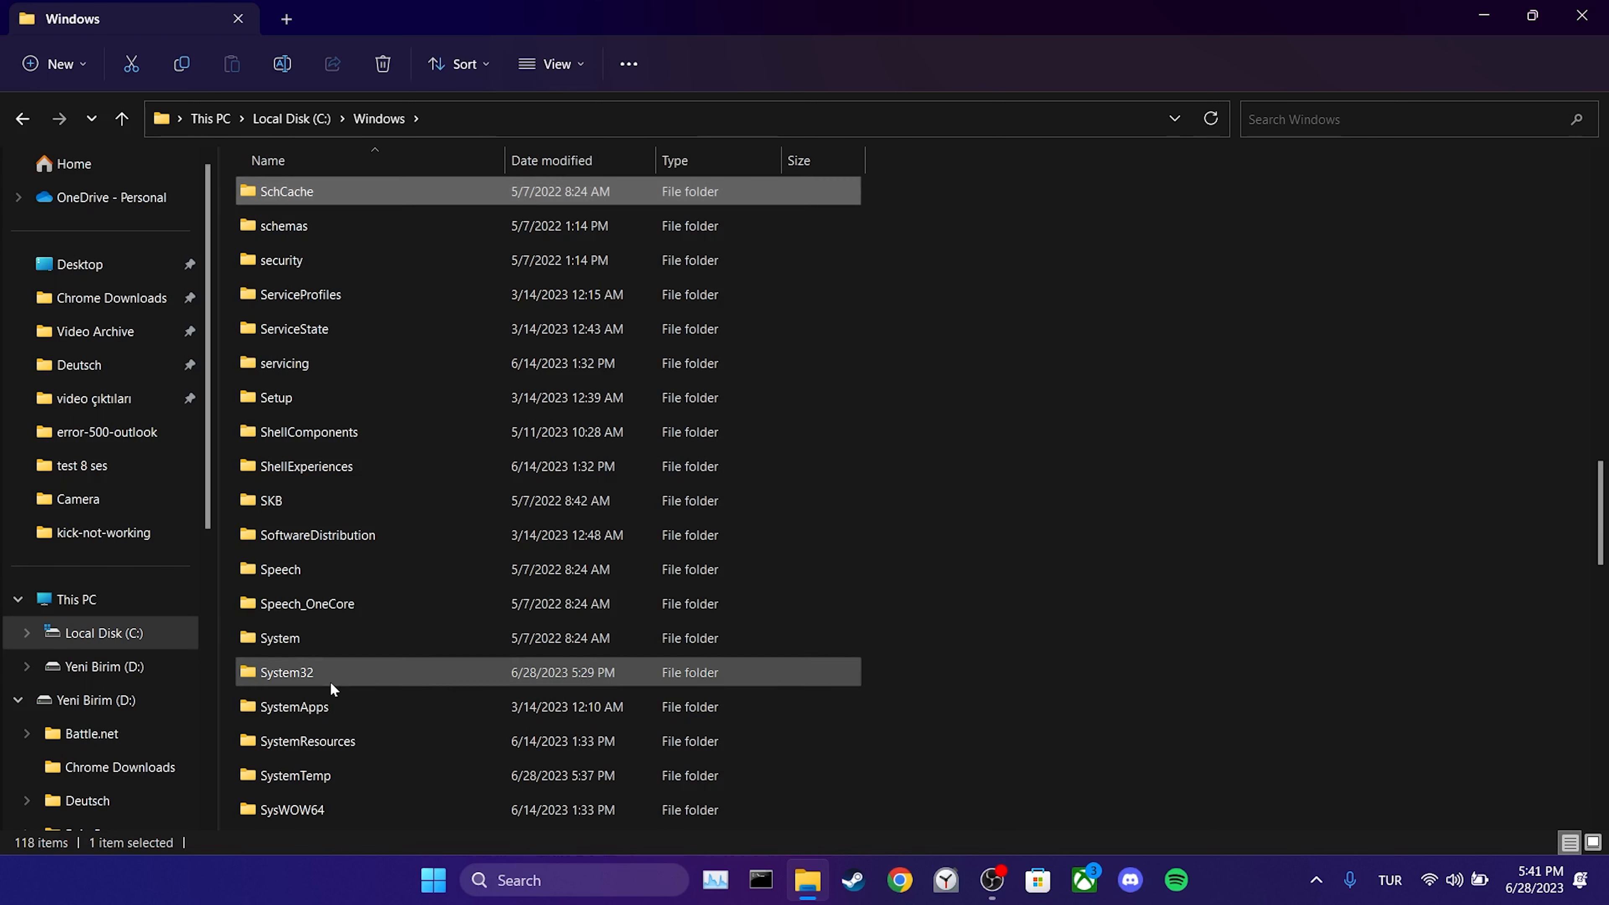
pyautogui.doubleClick(286, 672)
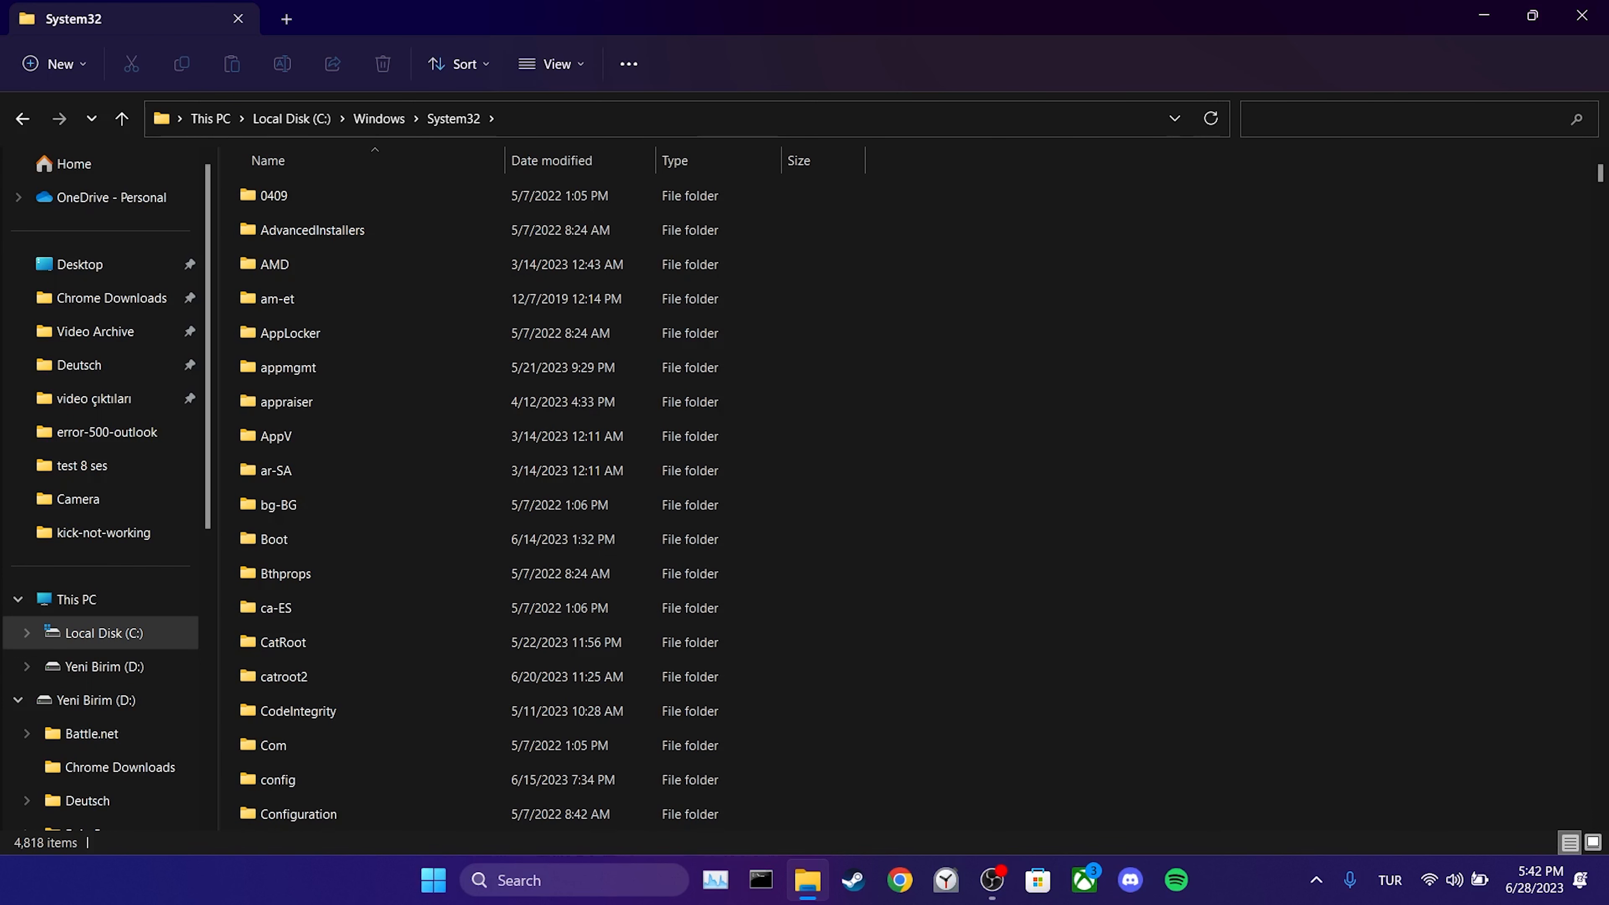
# Search System32 for ctfmon and launch ctfmon.exe.
pyautogui.write('ctfmon')
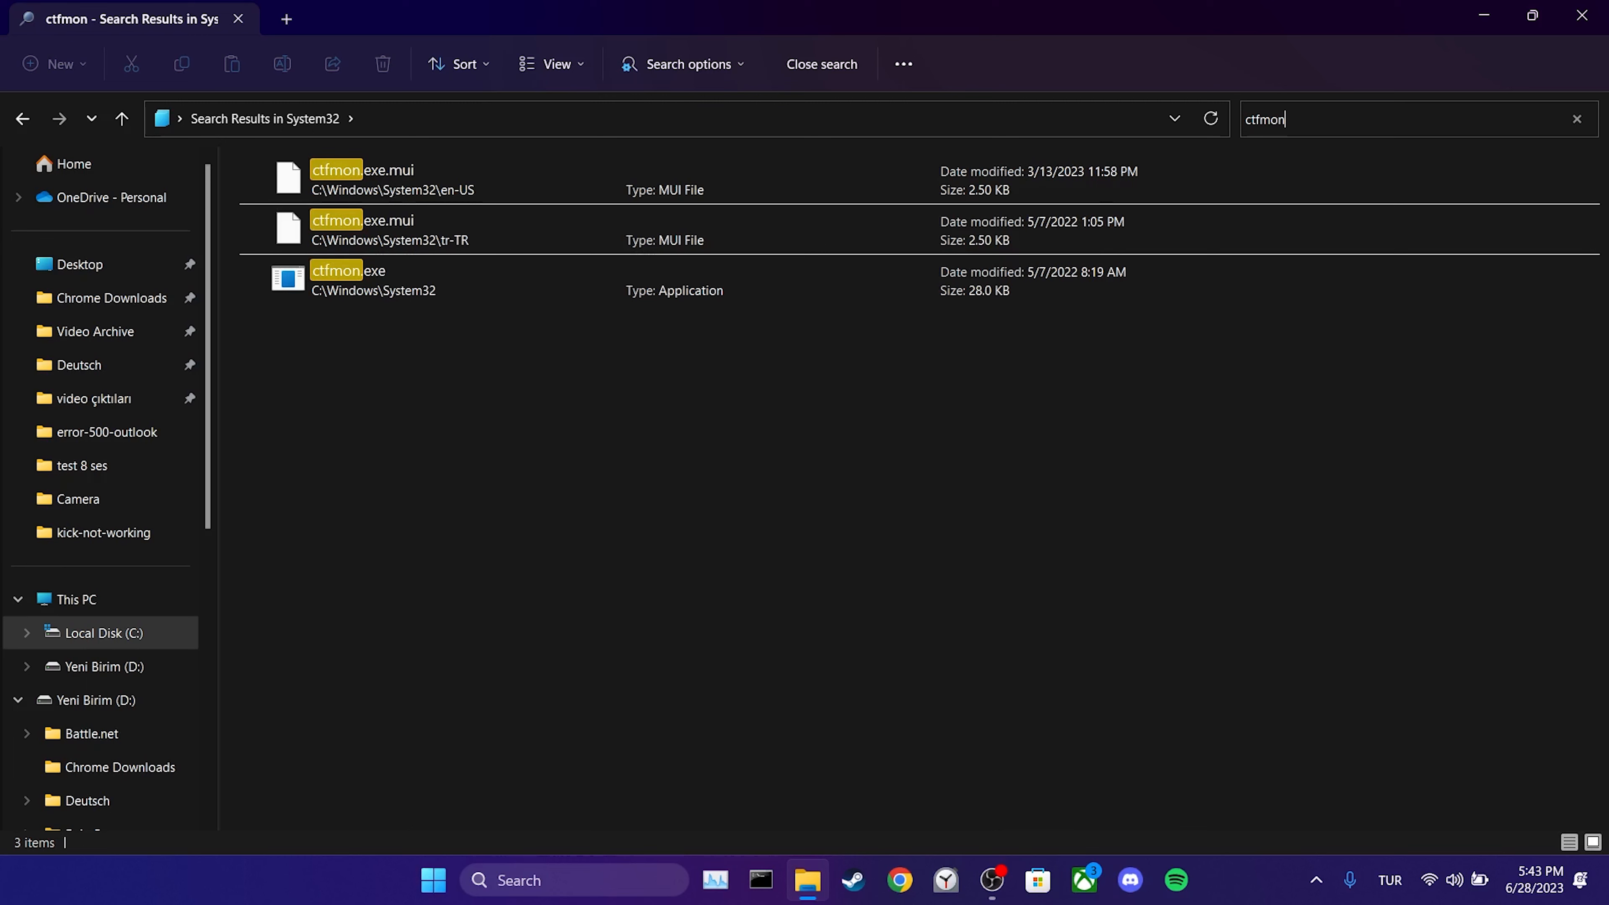
pyautogui.click(375, 280)
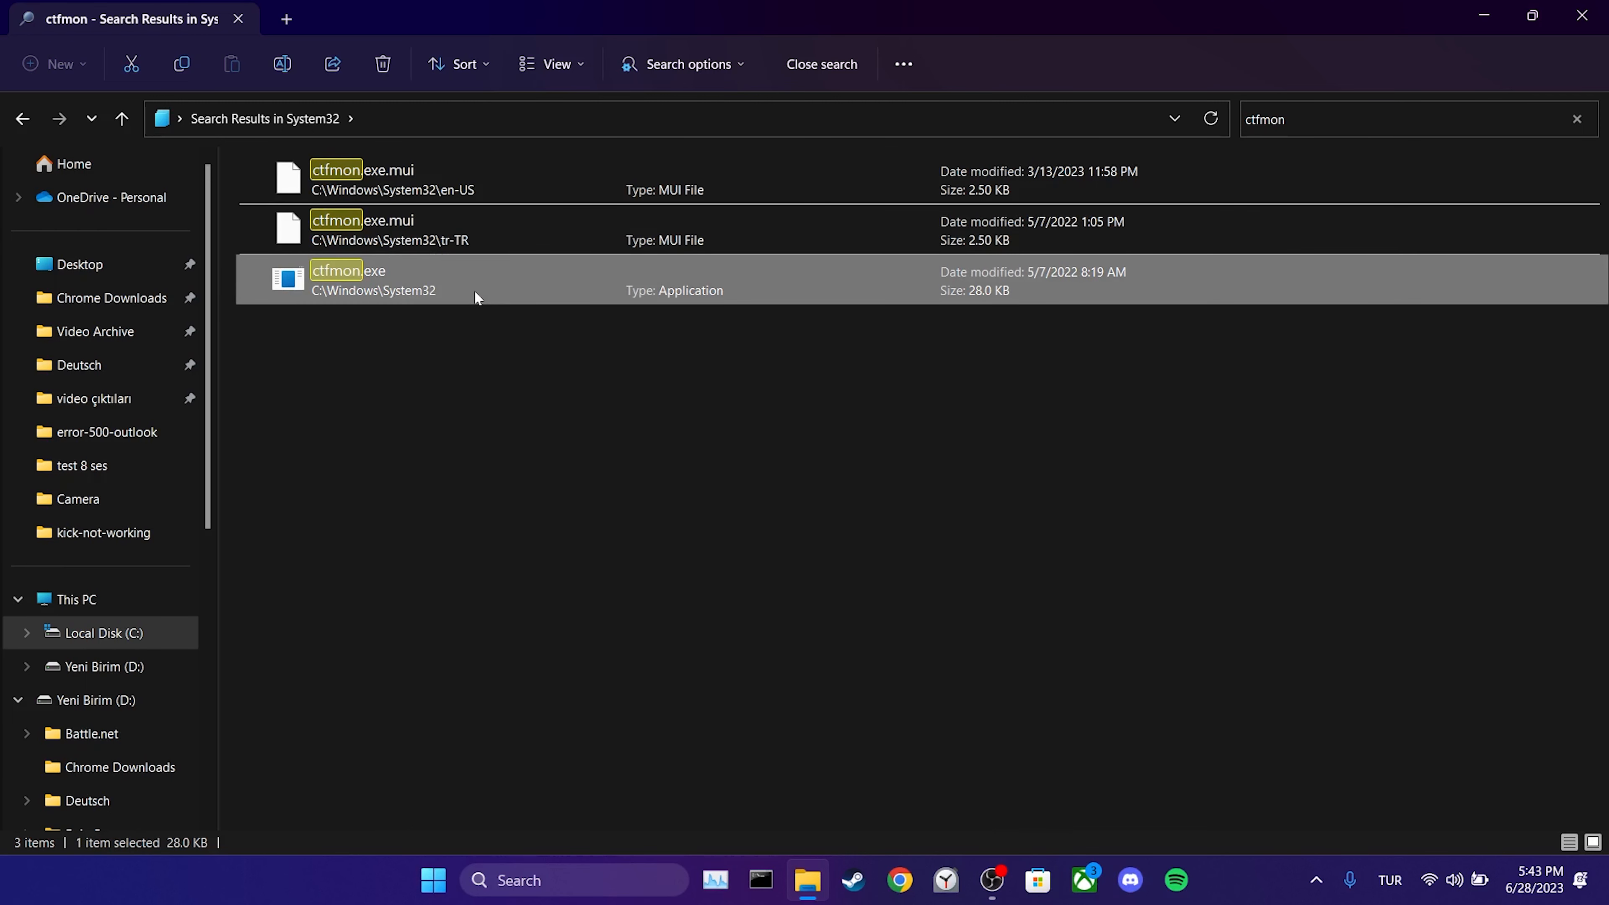
pyautogui.click(724, 611)
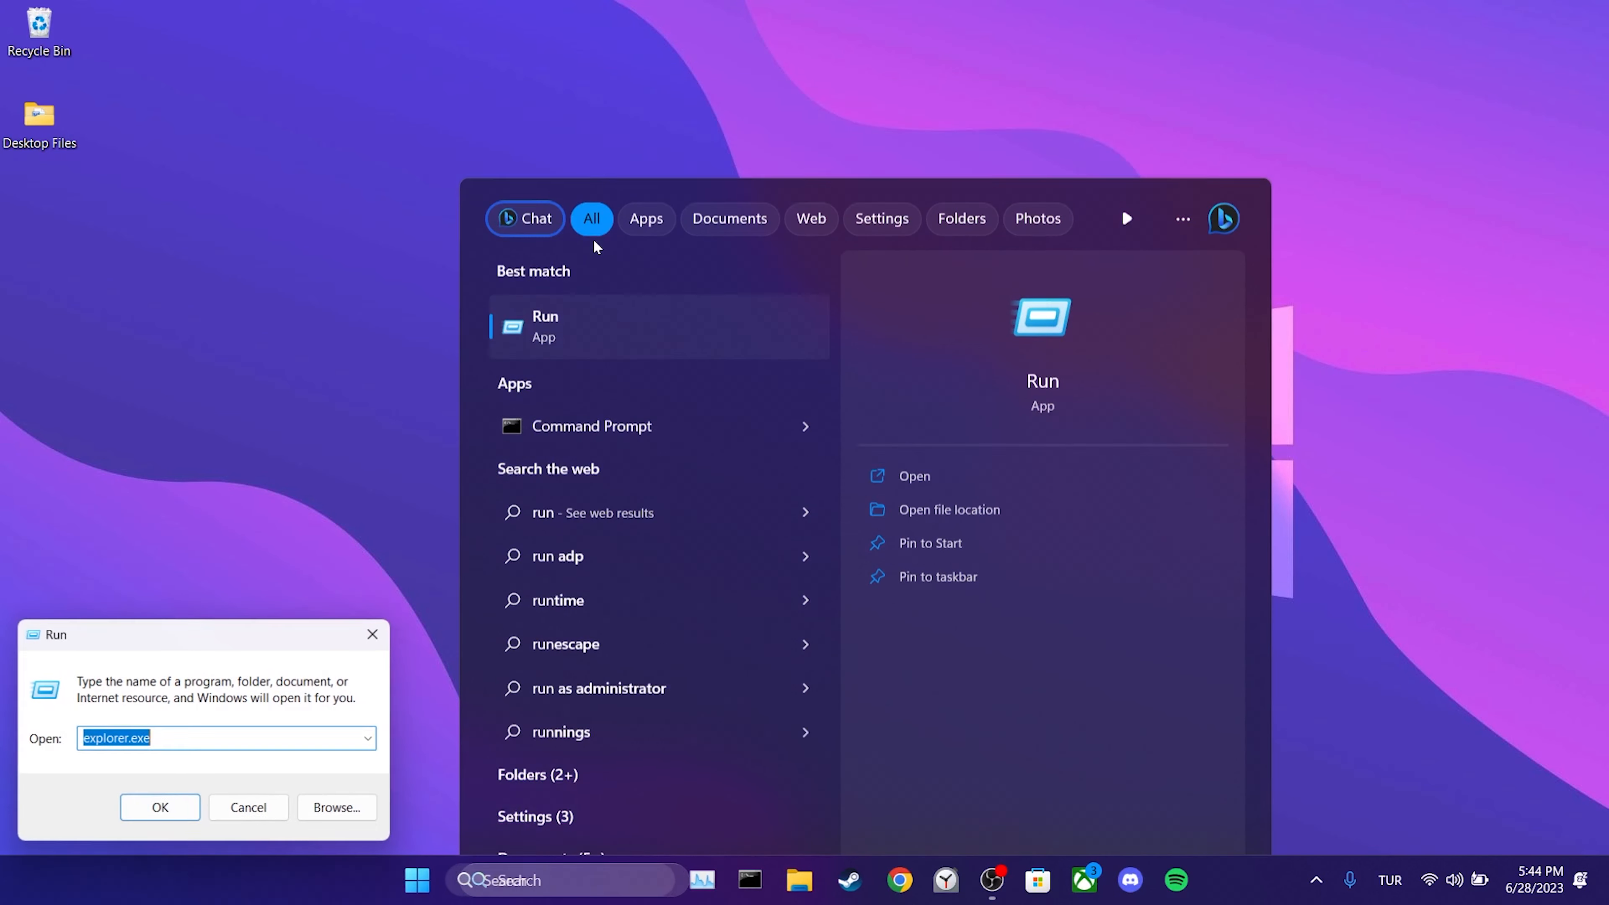
# Launch the Registry Editor by entering regedit in Run.
pyautogui.write('regedit')
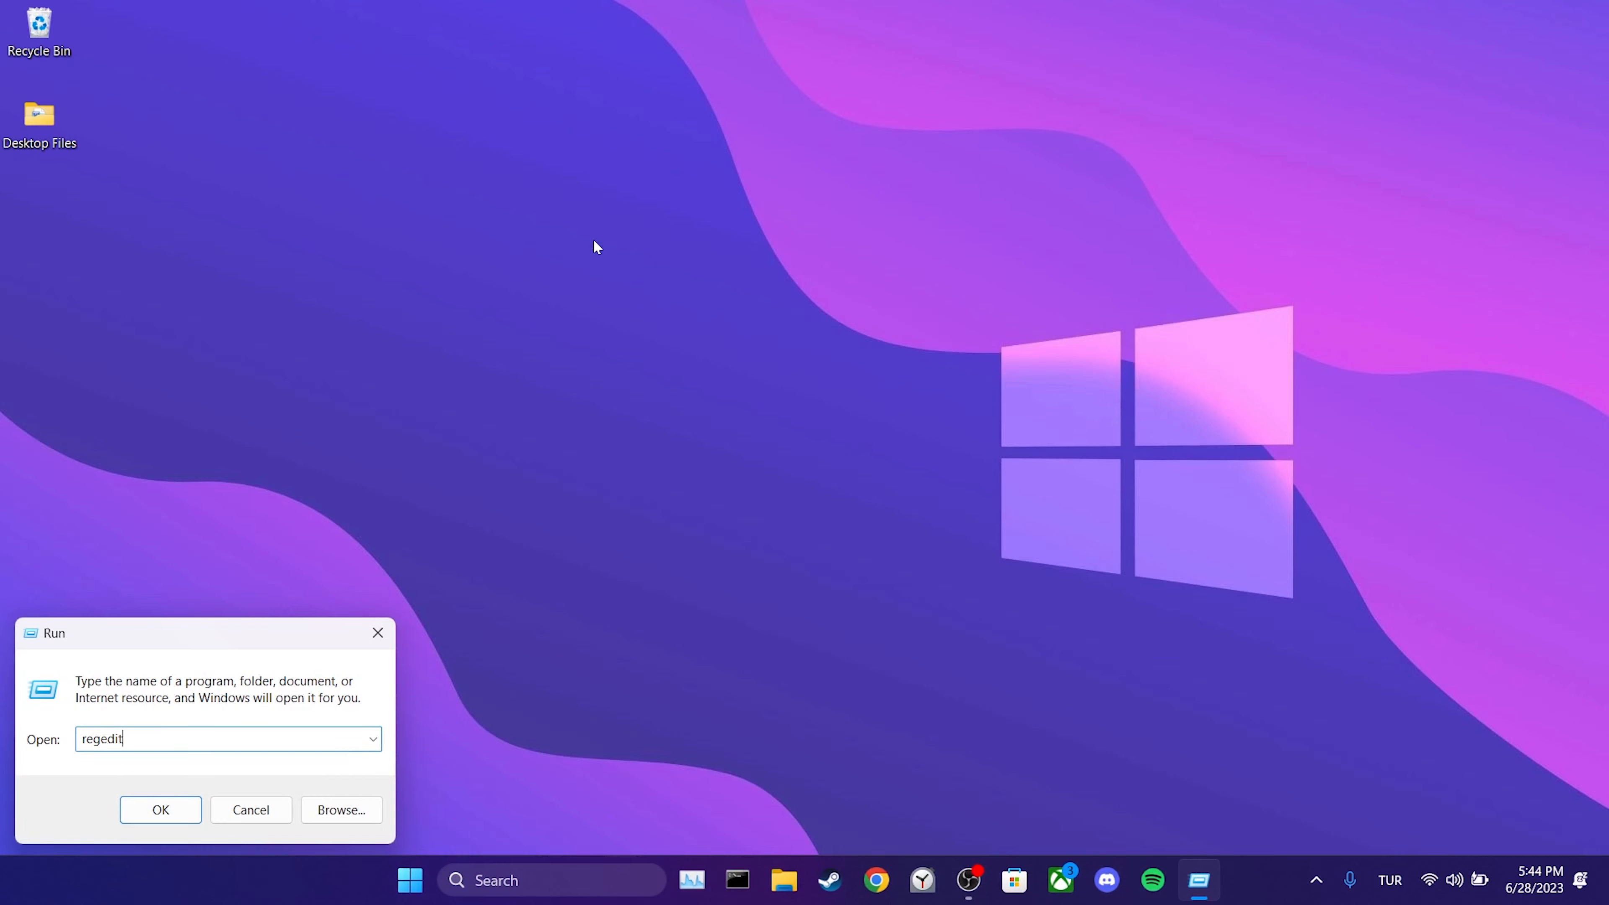
pyautogui.click(160, 809)
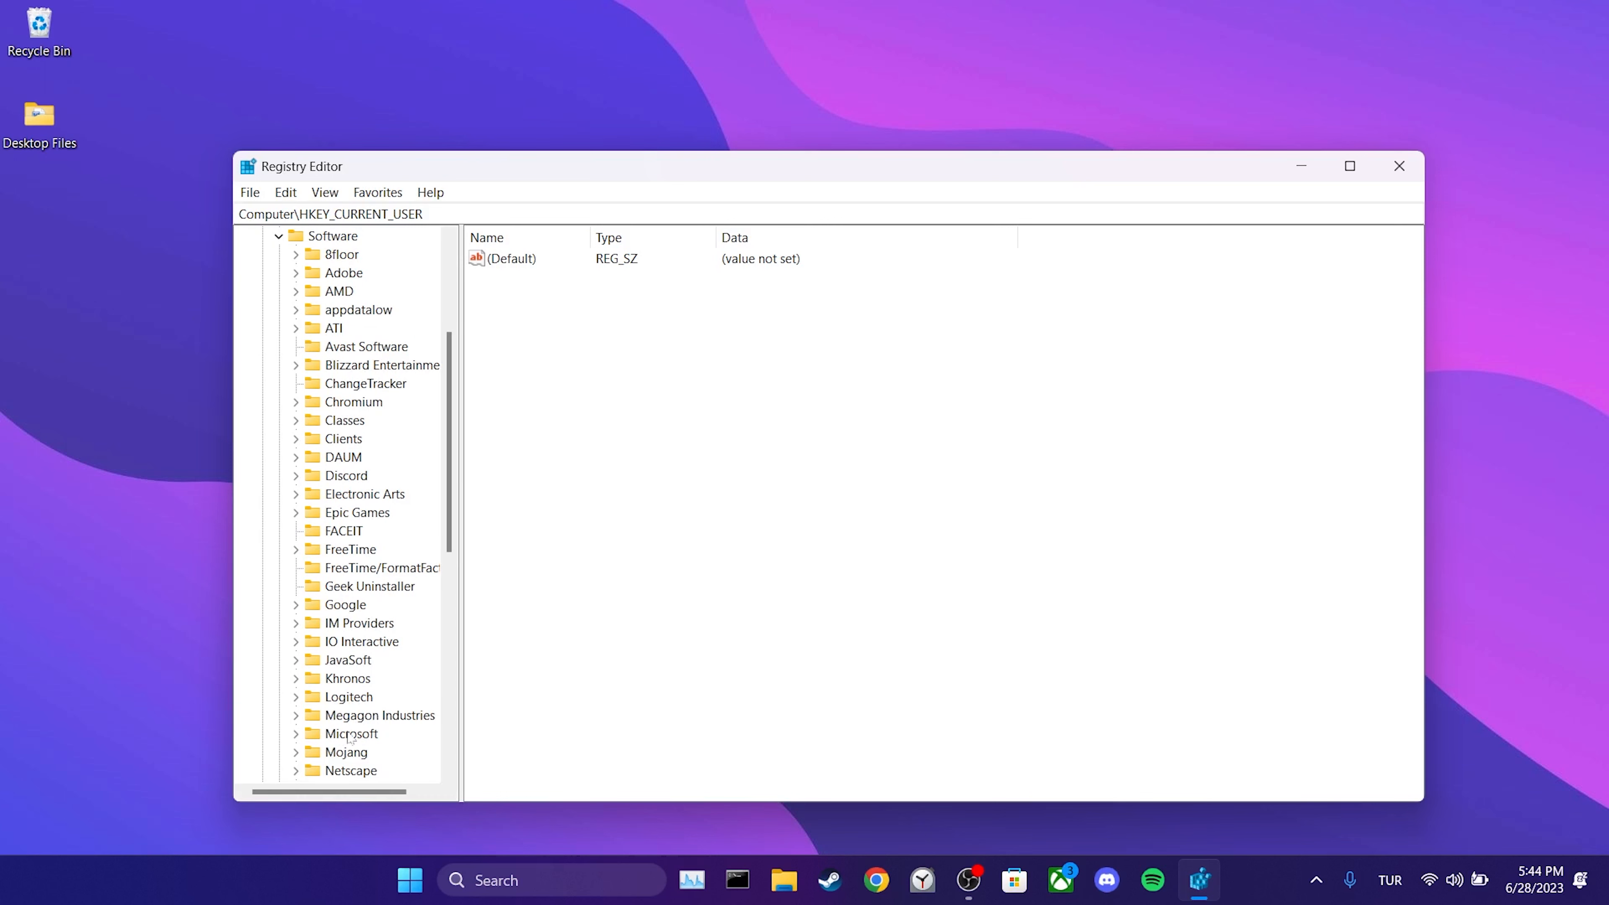
# Navigate to HKEY_CURRENT_USER\Software\Microsoft\Windows\CurrentVersion\Search and show its values.
pyautogui.scroll(-3)
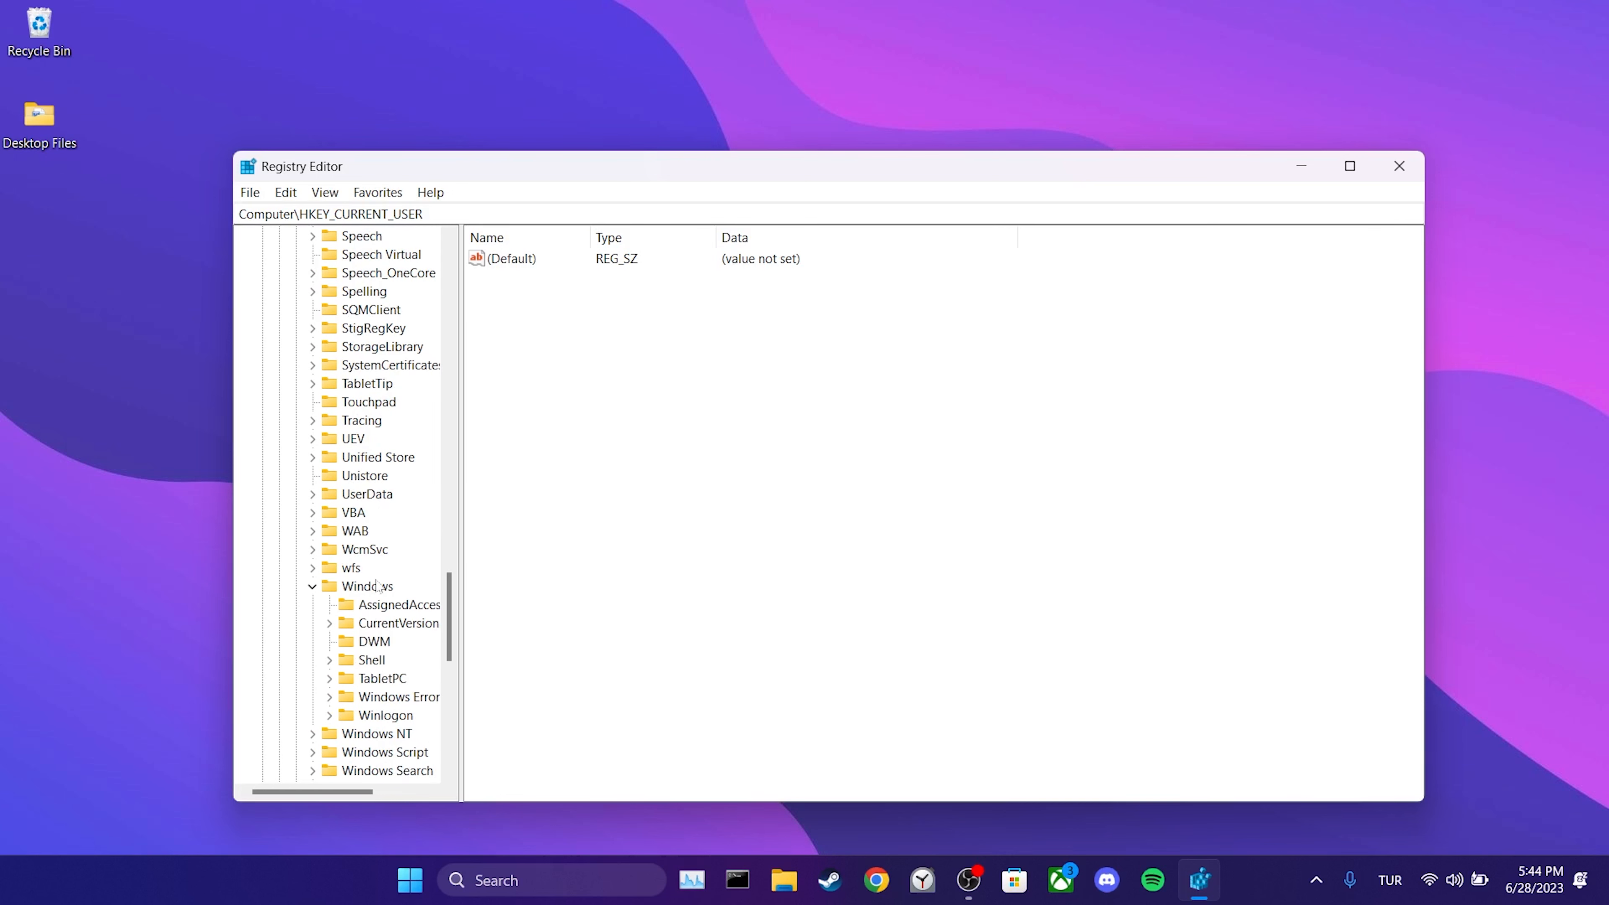
pyautogui.click(329, 622)
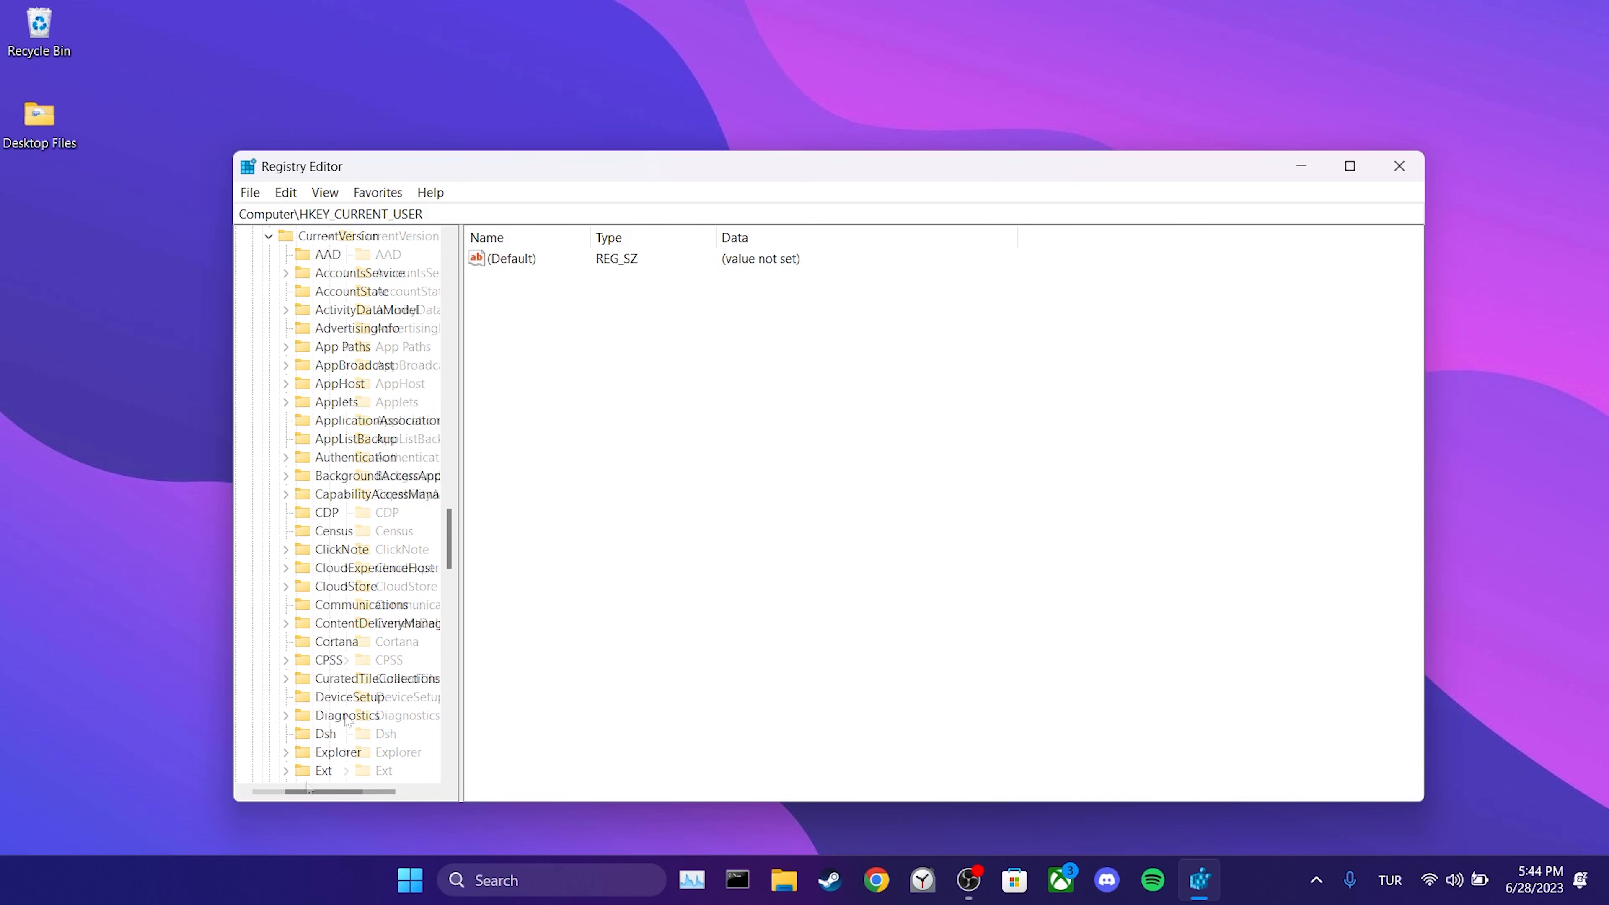
pyautogui.scroll(-3)
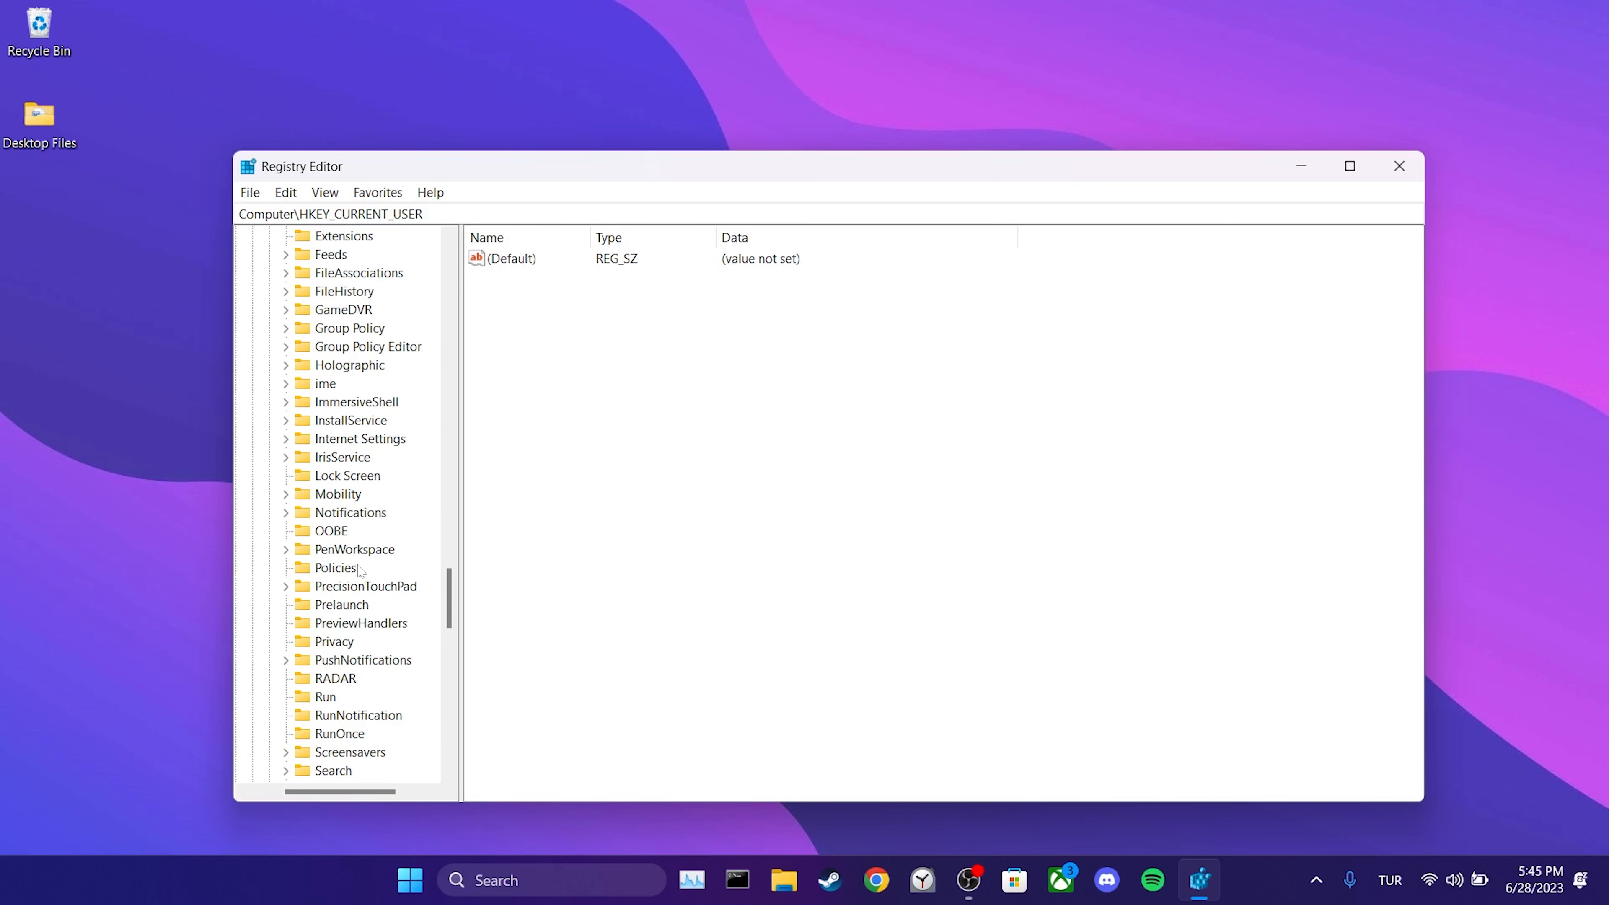
pyautogui.click(333, 771)
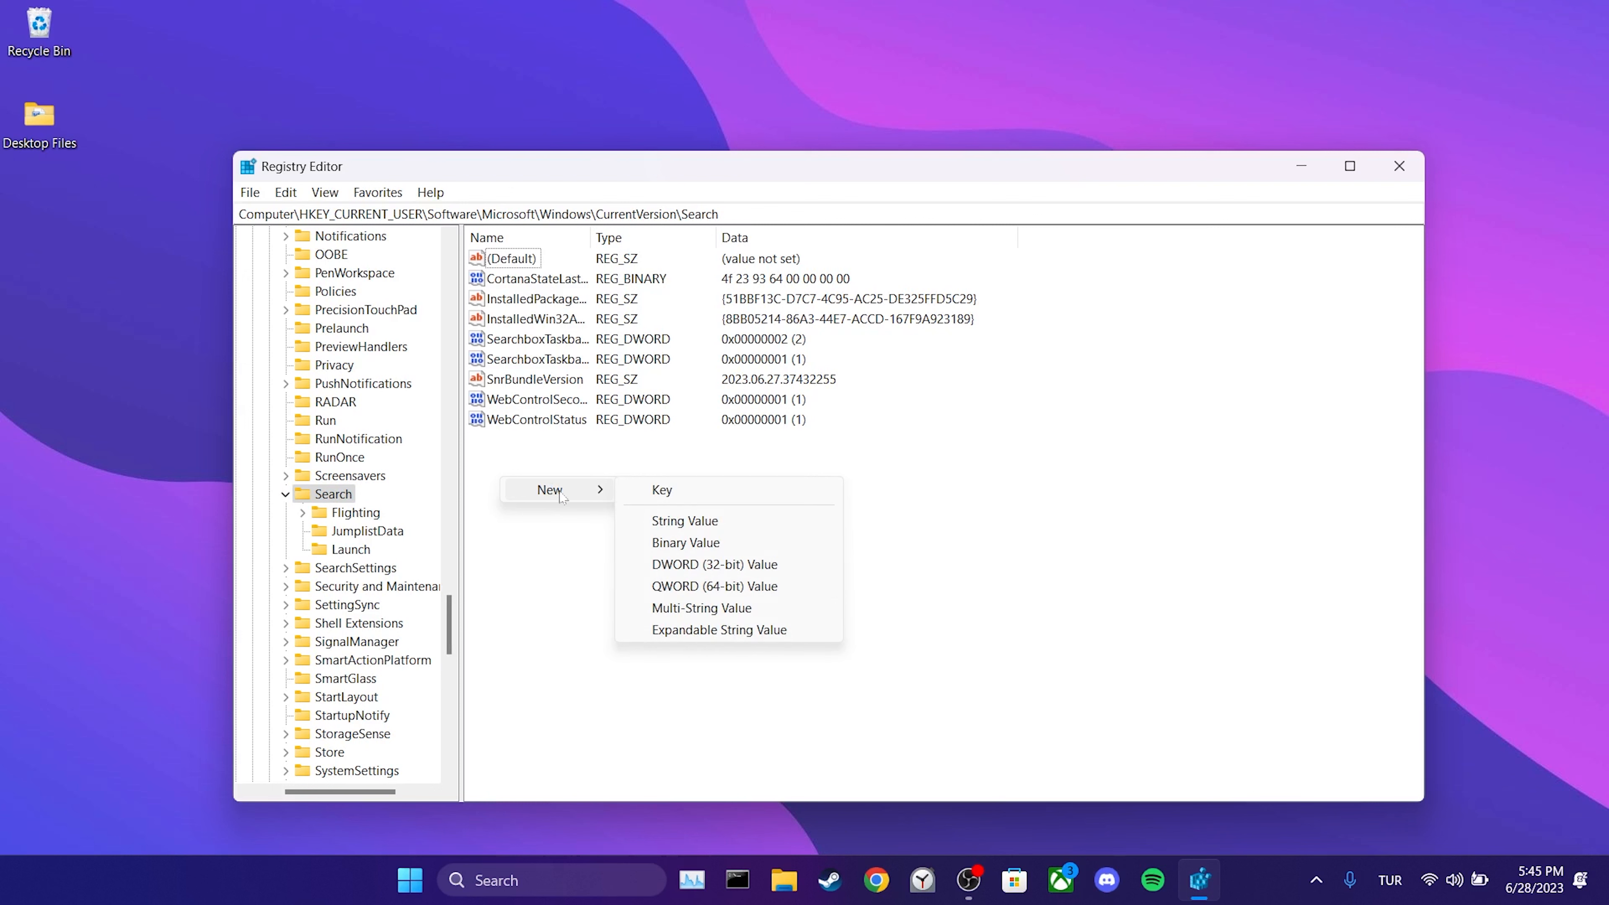
# Create a 32-bit DWORD named BingSearchEnabled with value data 0, then close Registry Editor.
pyautogui.click(714, 564)
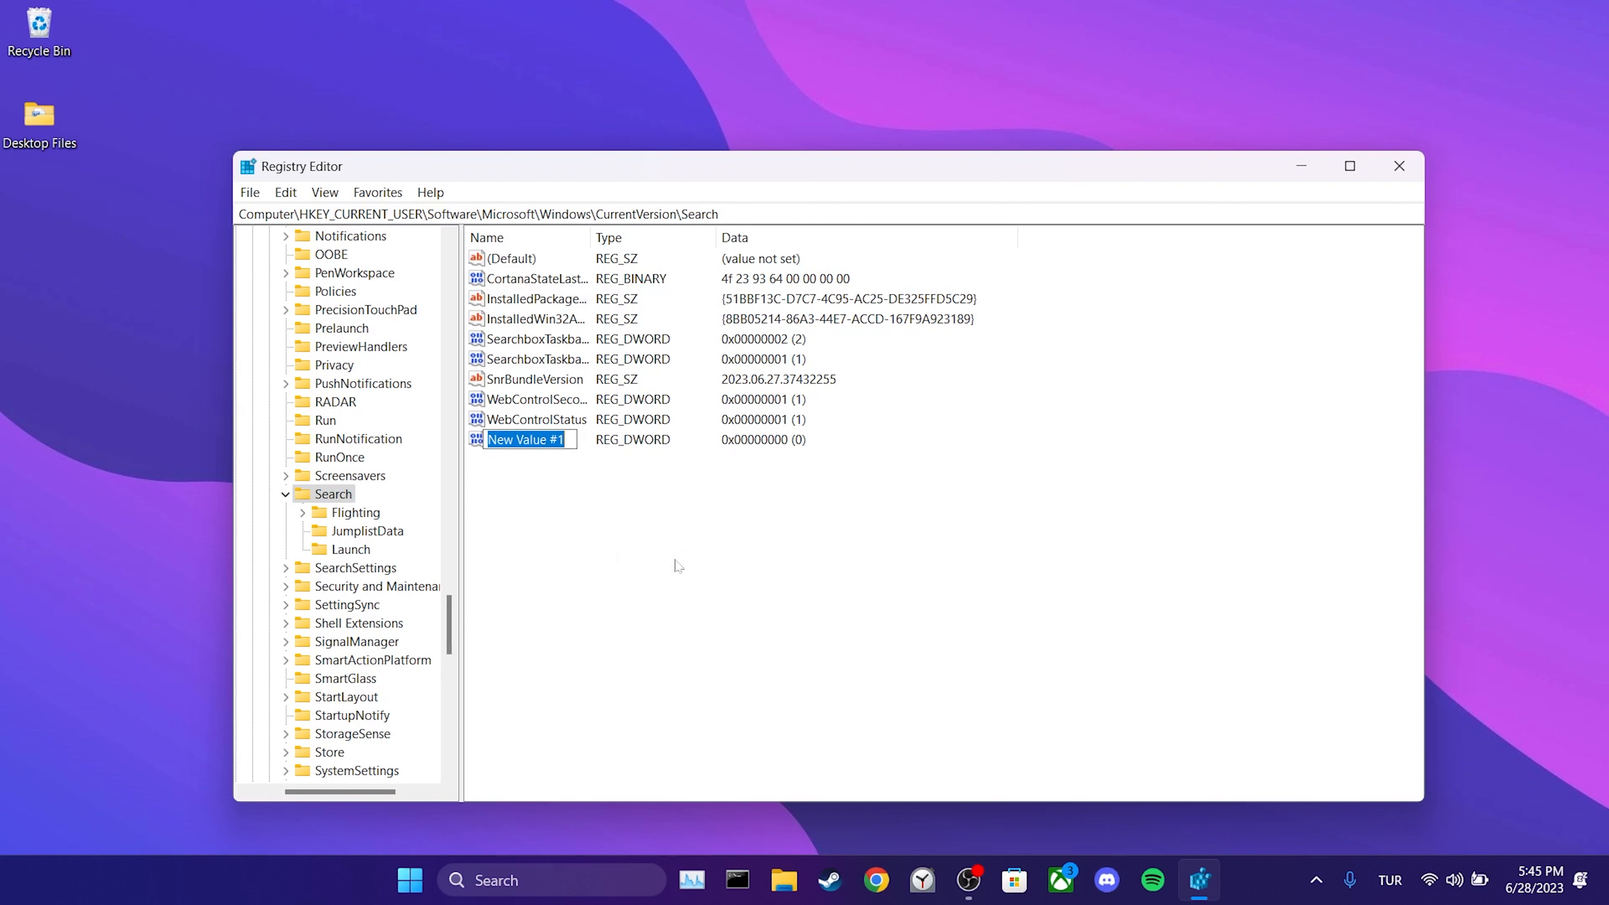
pyautogui.write('BingS')
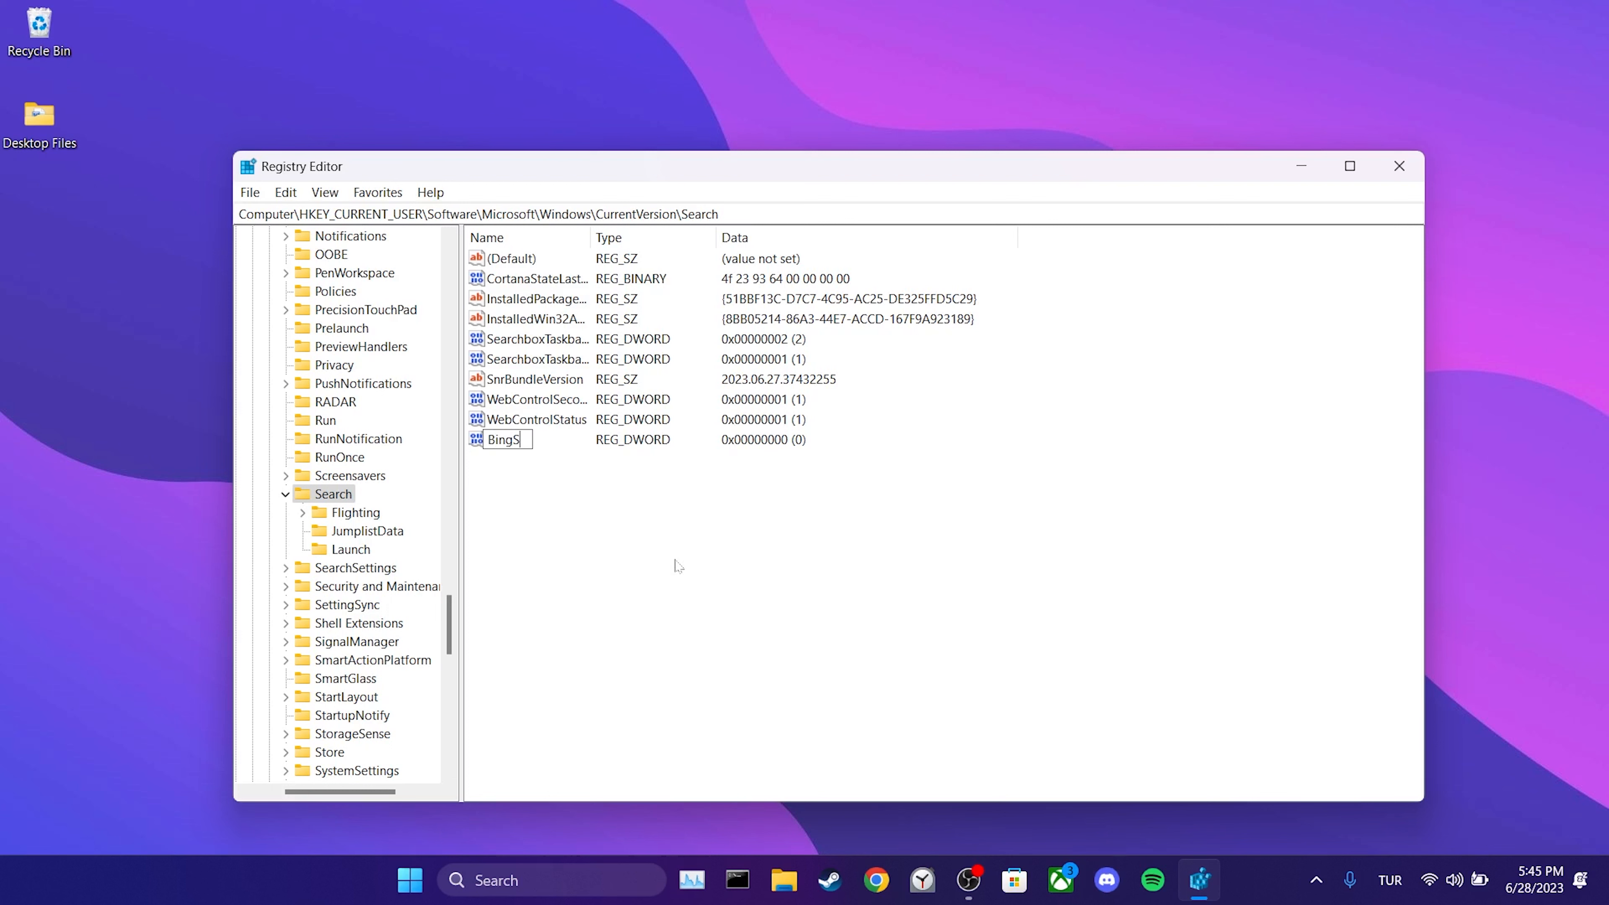
pyautogui.write('earchEnabled')
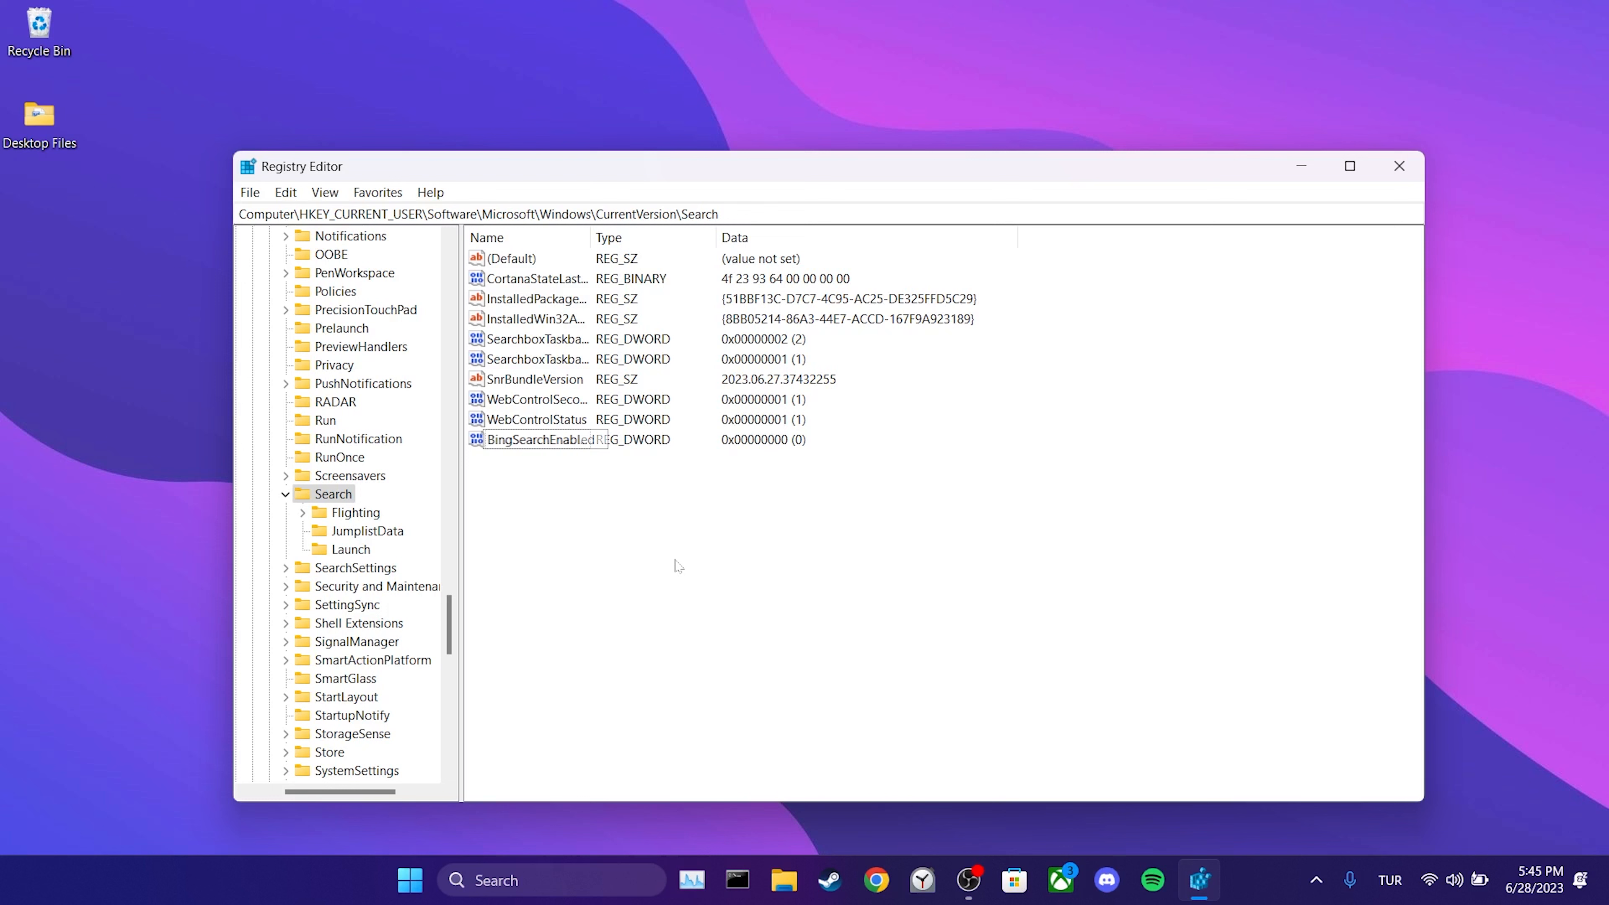
pyautogui.doubleClick(533, 439)
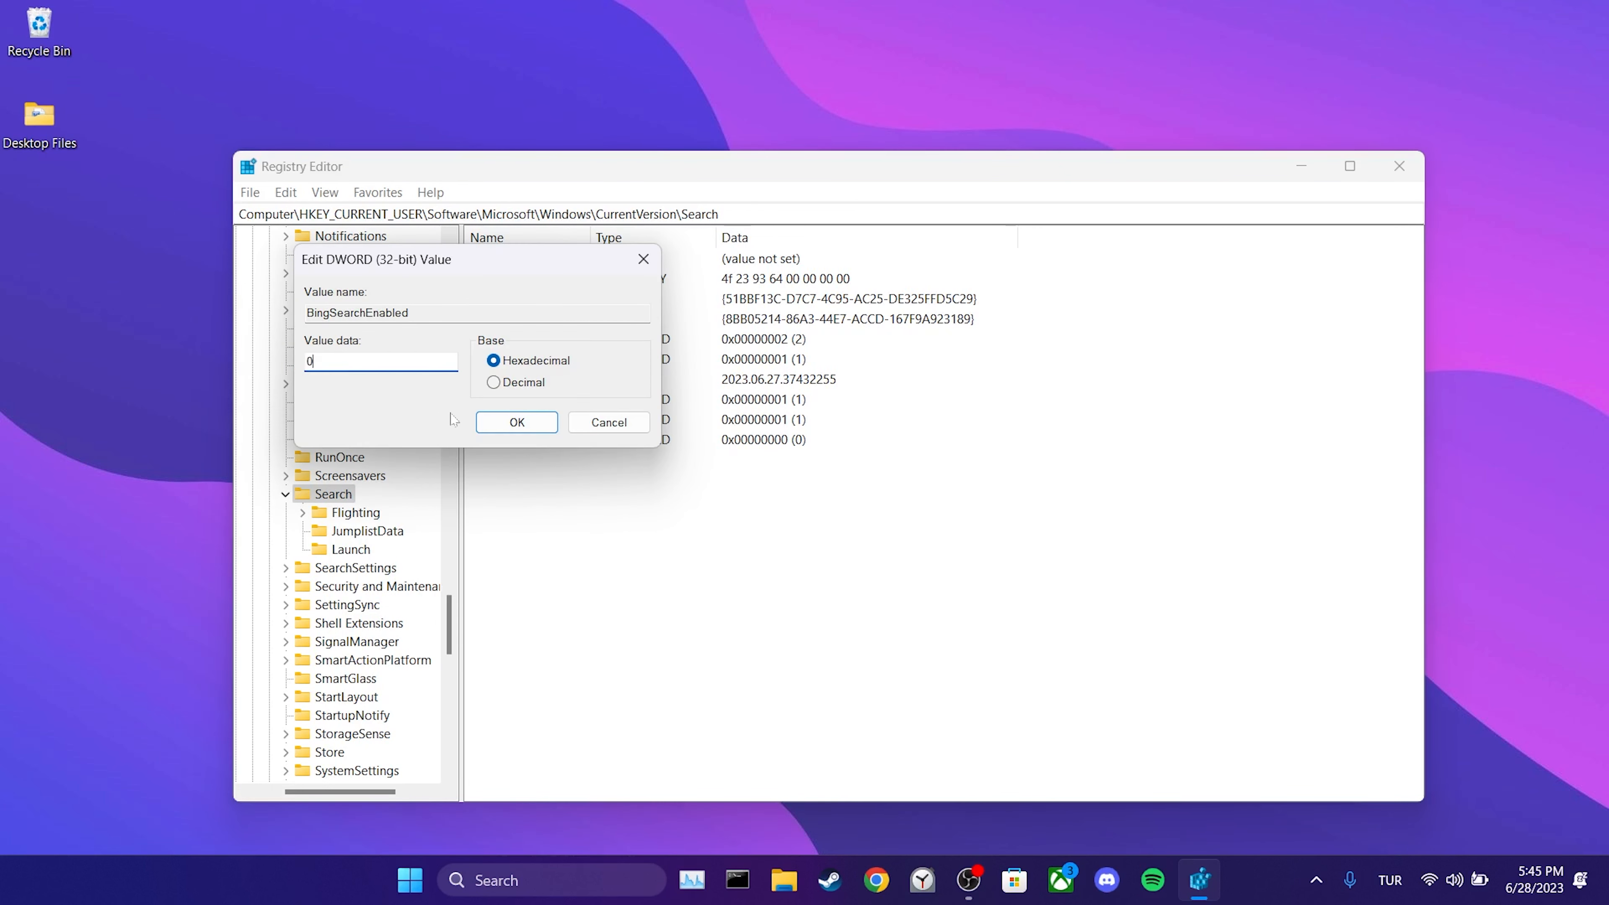
pyautogui.click(516, 421)
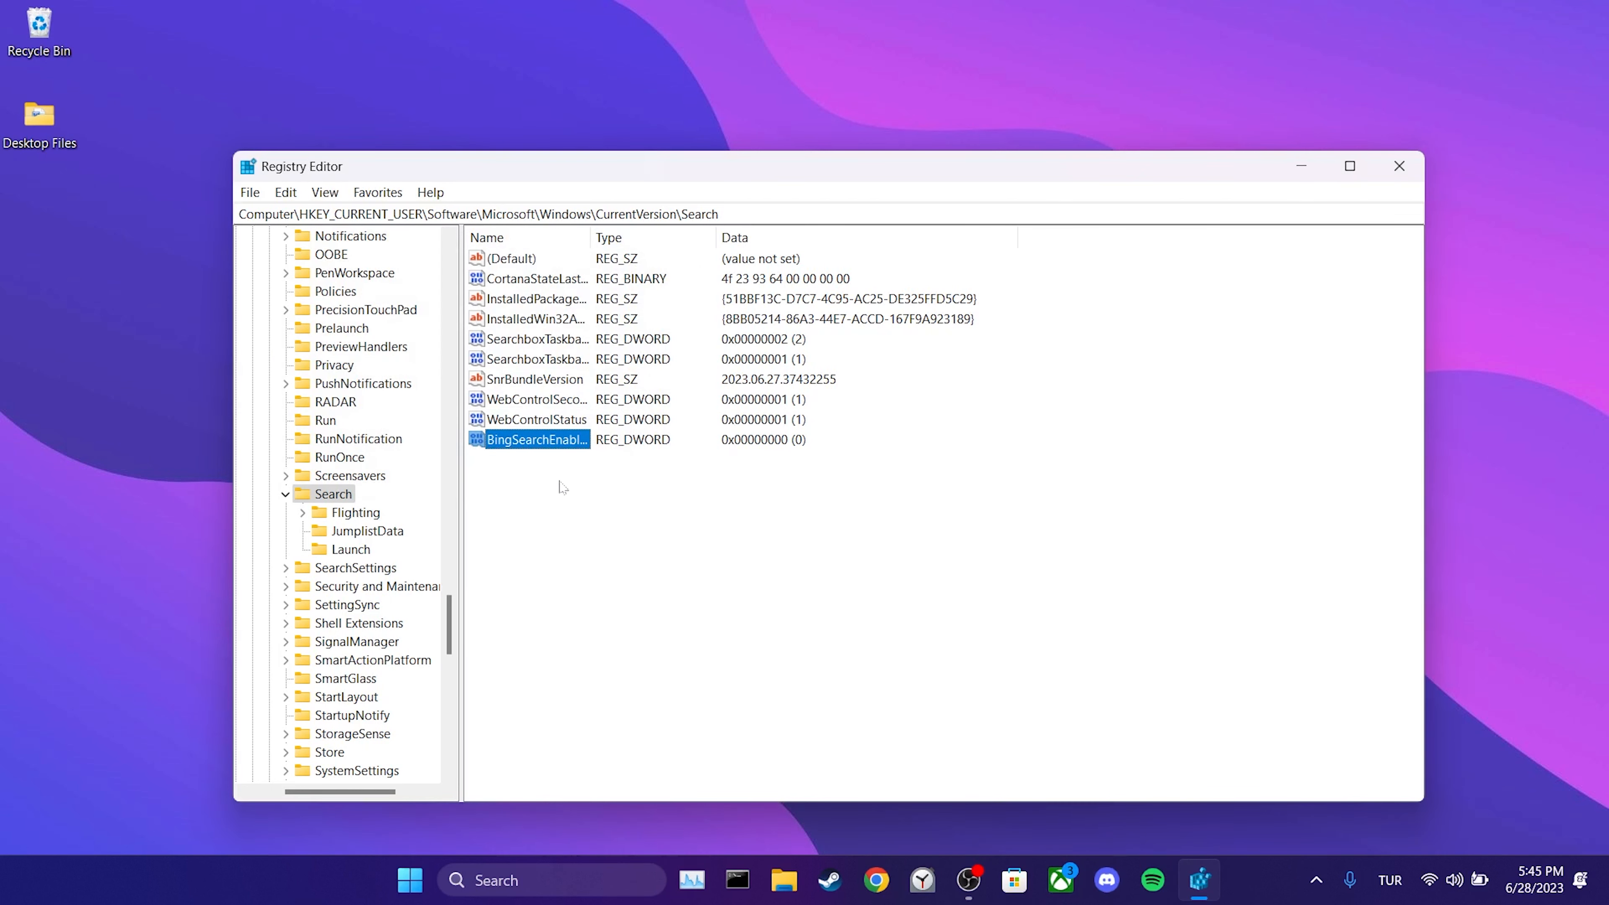
pyautogui.click(562, 487)
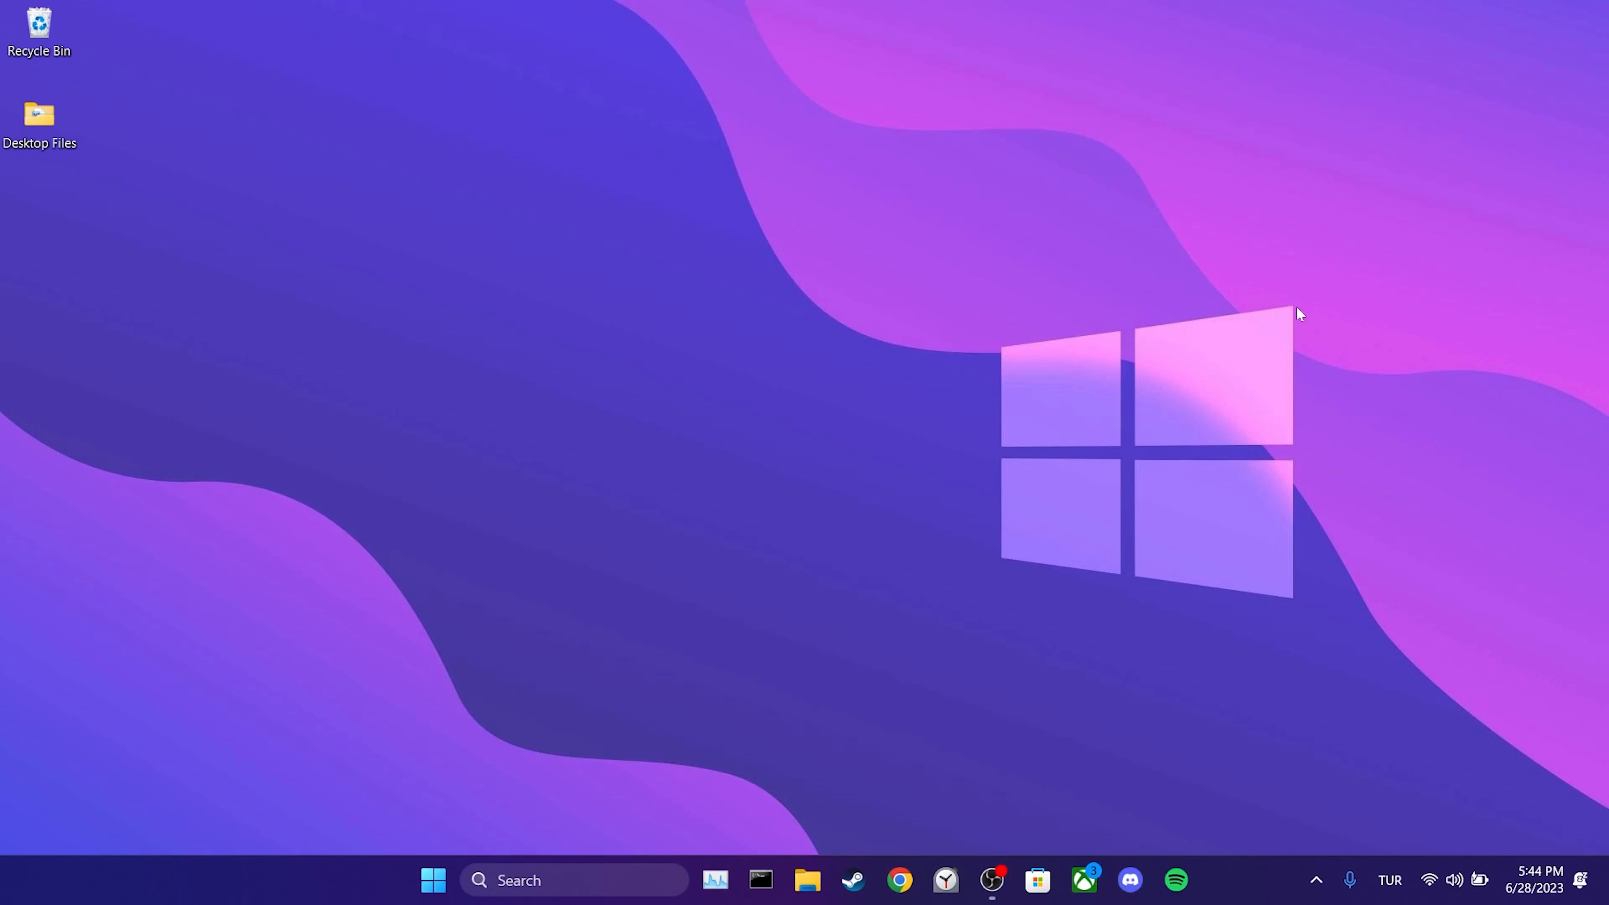
pyautogui.moveTo(735, 772)
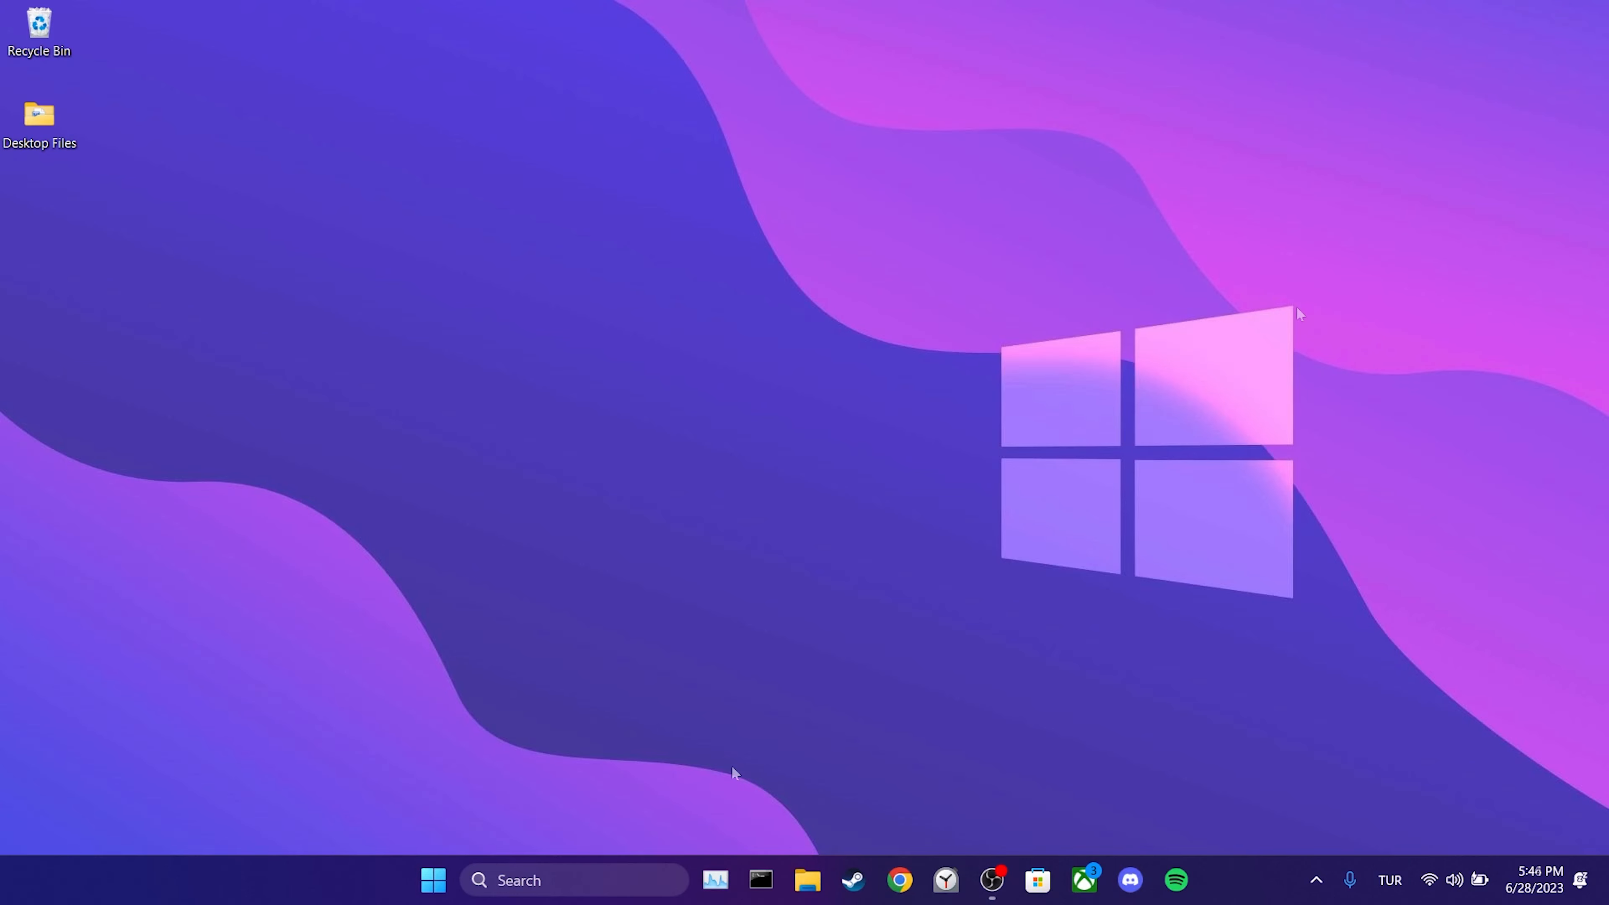
# Search the taskbar for cmd and launch Command Prompt as administrator.
pyautogui.write('cmd')
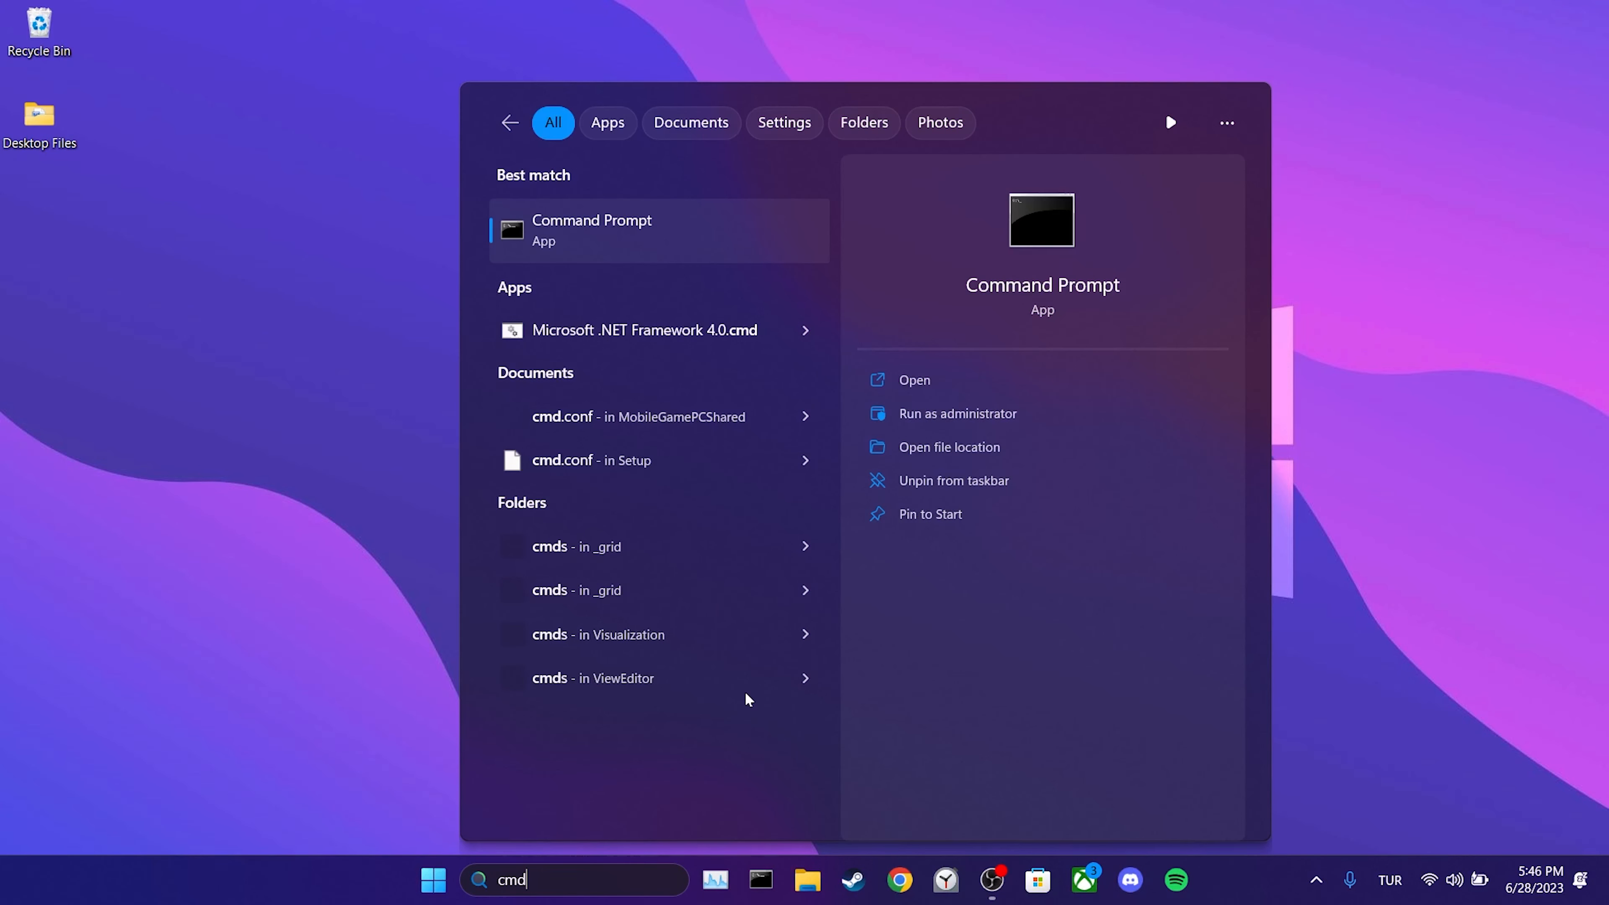
pyautogui.click(955, 413)
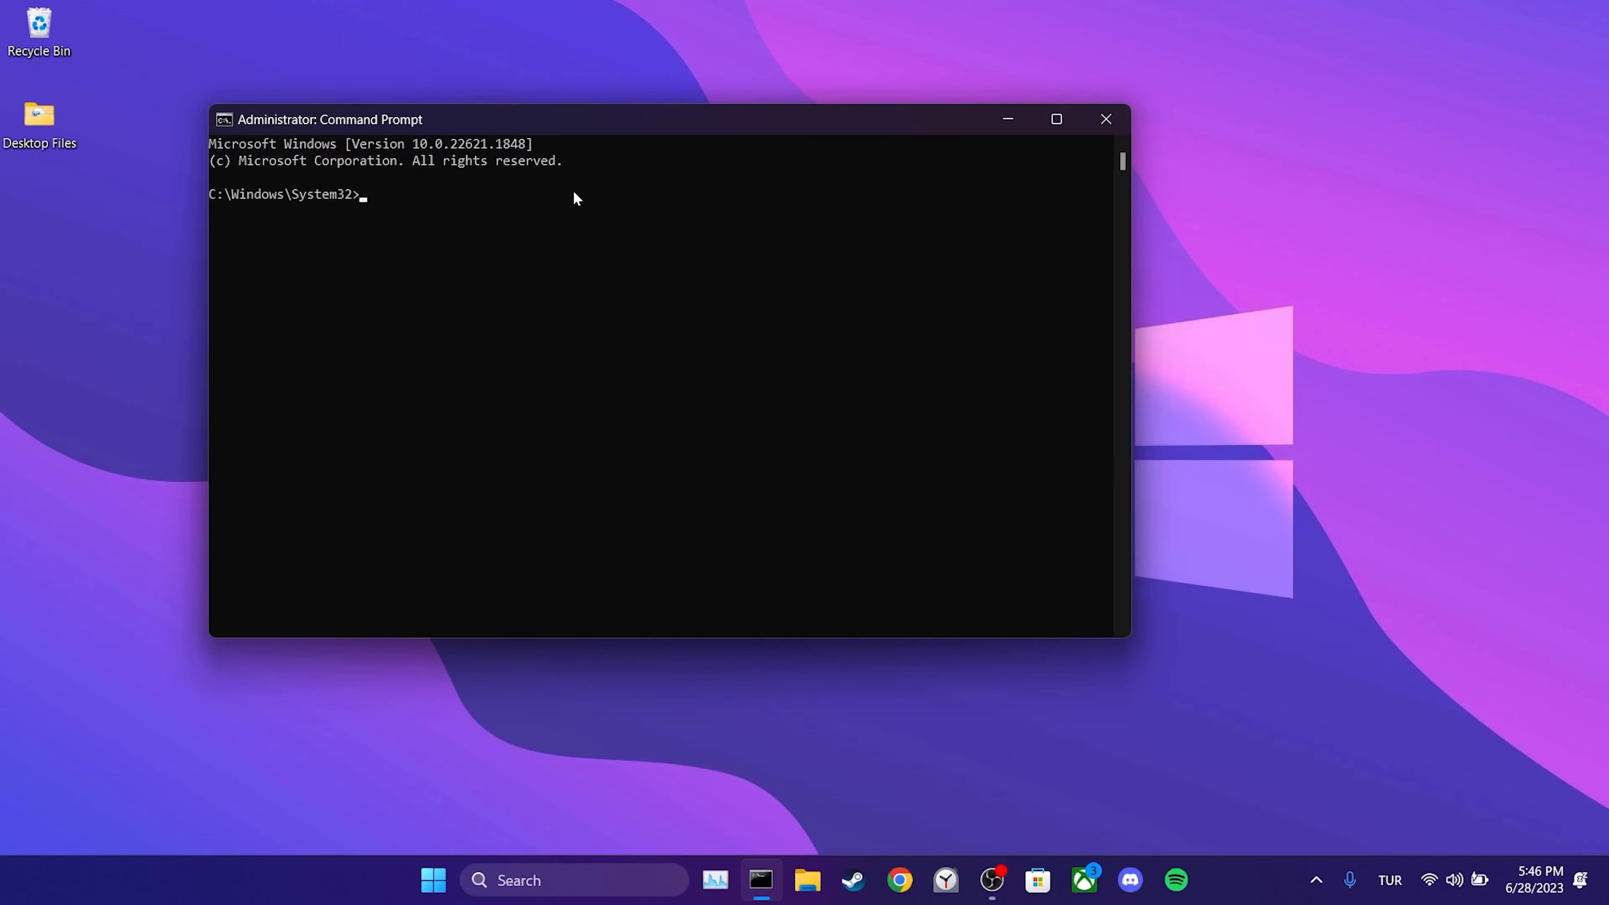
# Run dism /online /cleanup-image /restorehealth to repair the Windows image.
pyautogui.write('dism /online /')
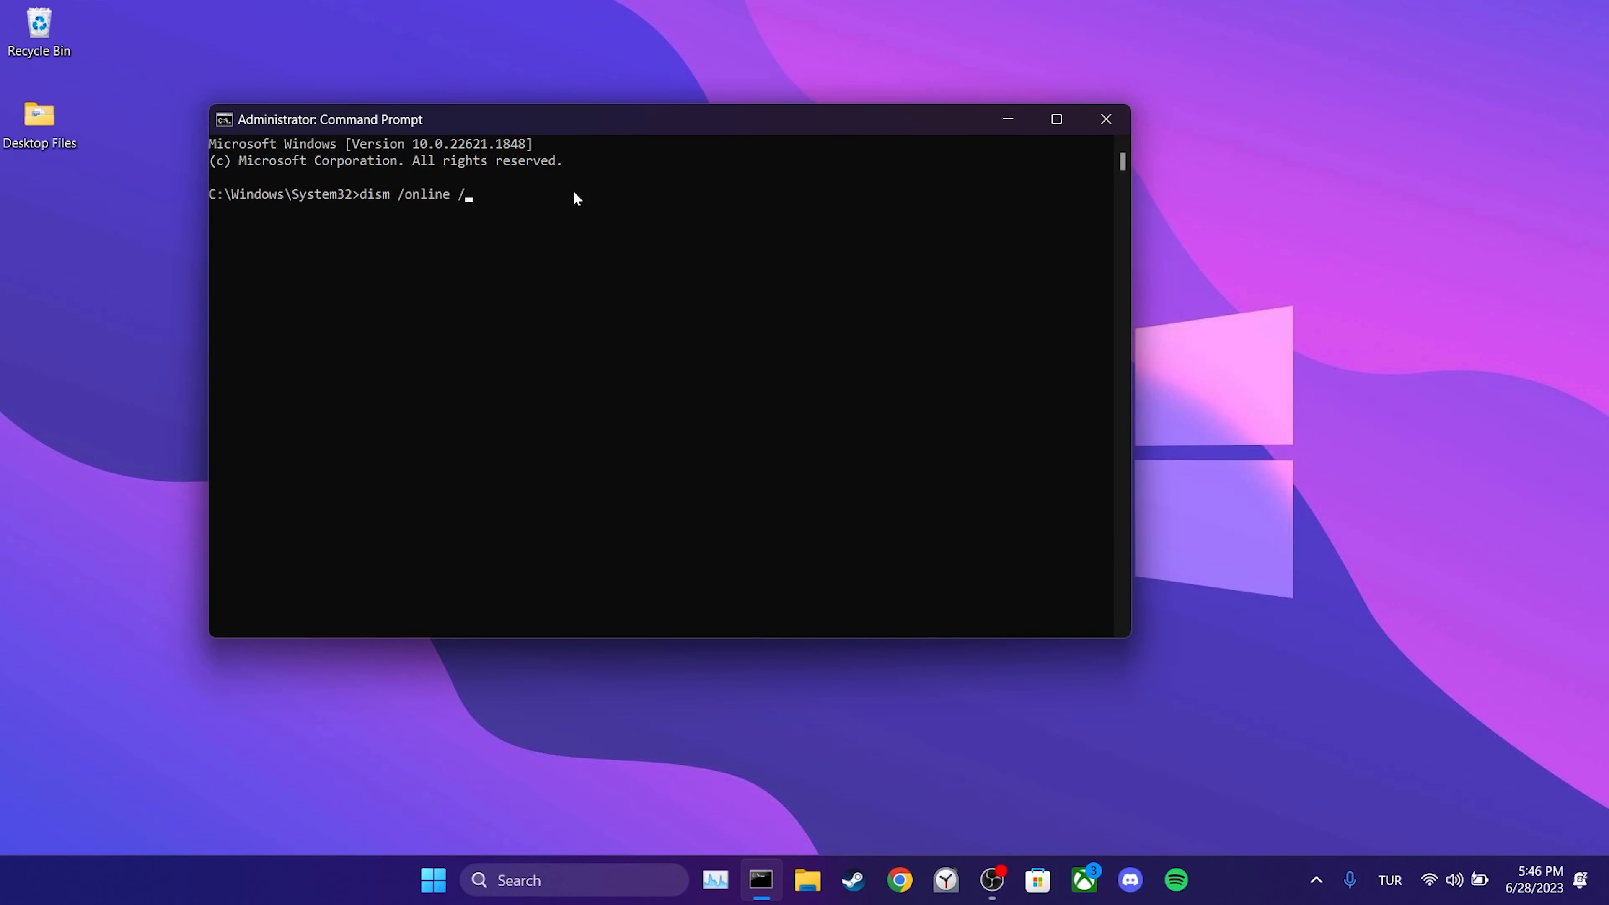
pyautogui.write('cleanup-')
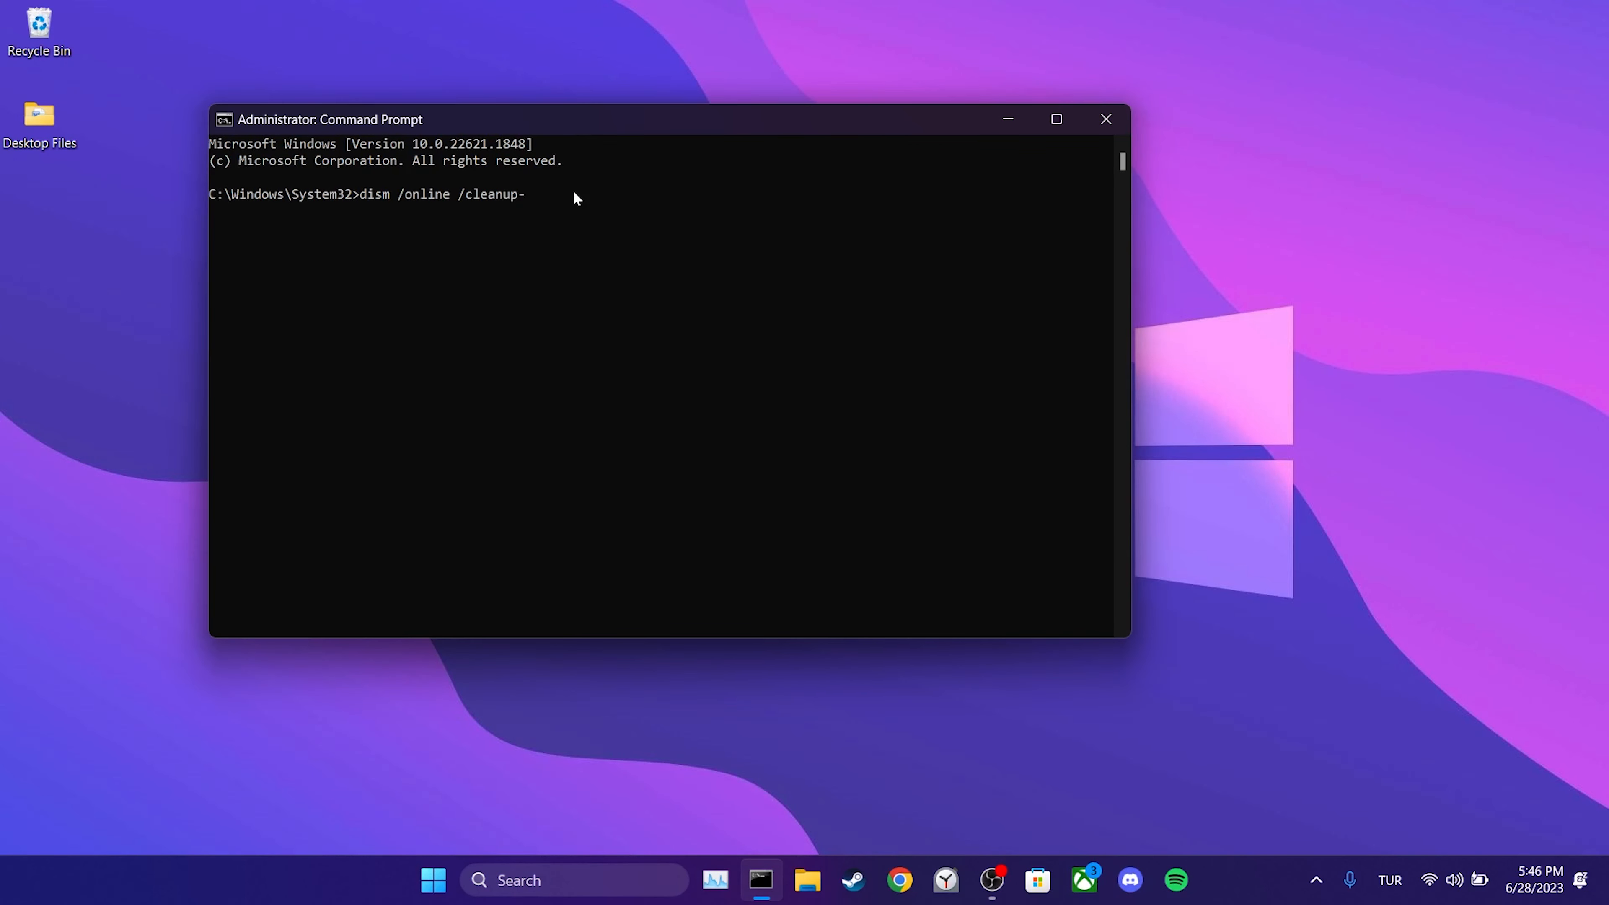
pyautogui.write('image /restorehealth')
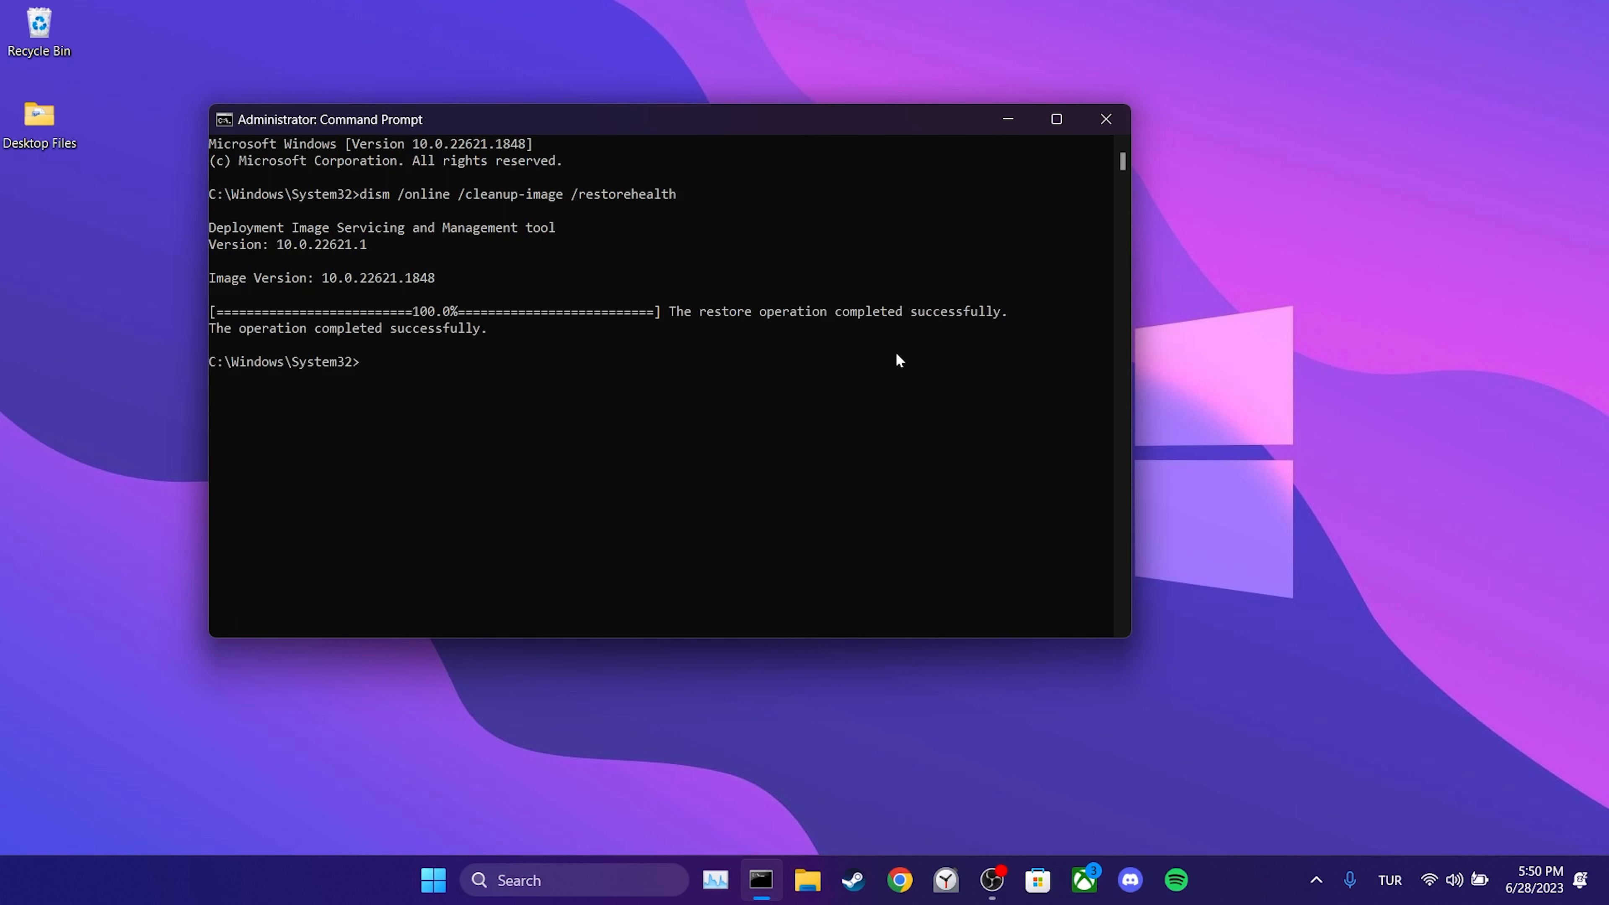
# Run sfc /scannow to repair corrupt system files, then close the Command Prompt window.
pyautogui.write('sfc')
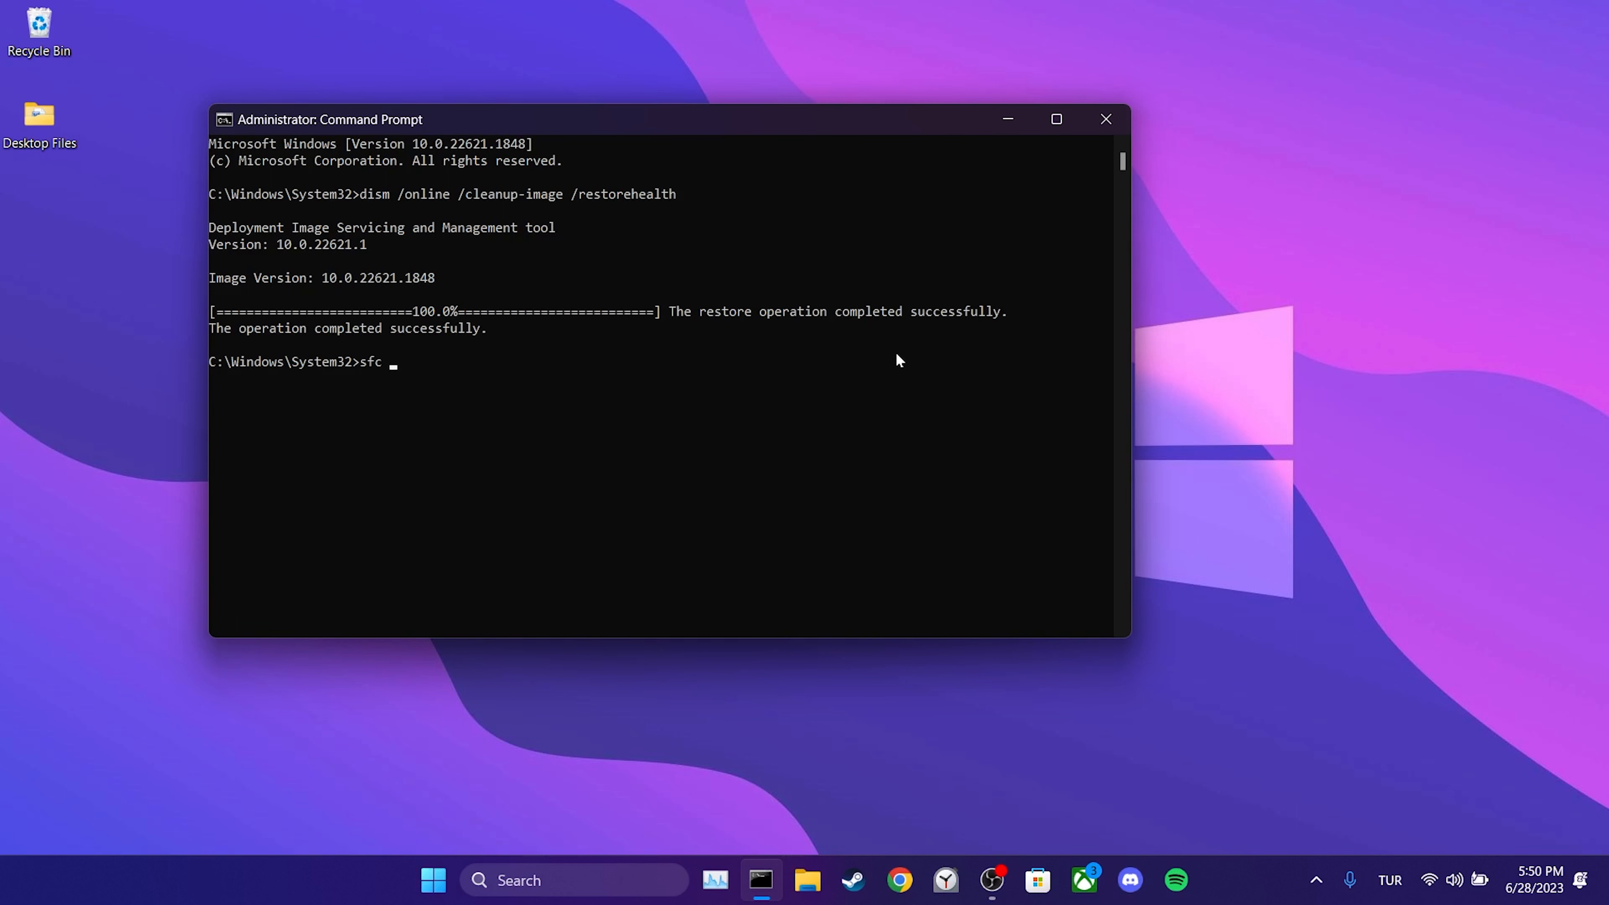
pyautogui.write('/scannow')
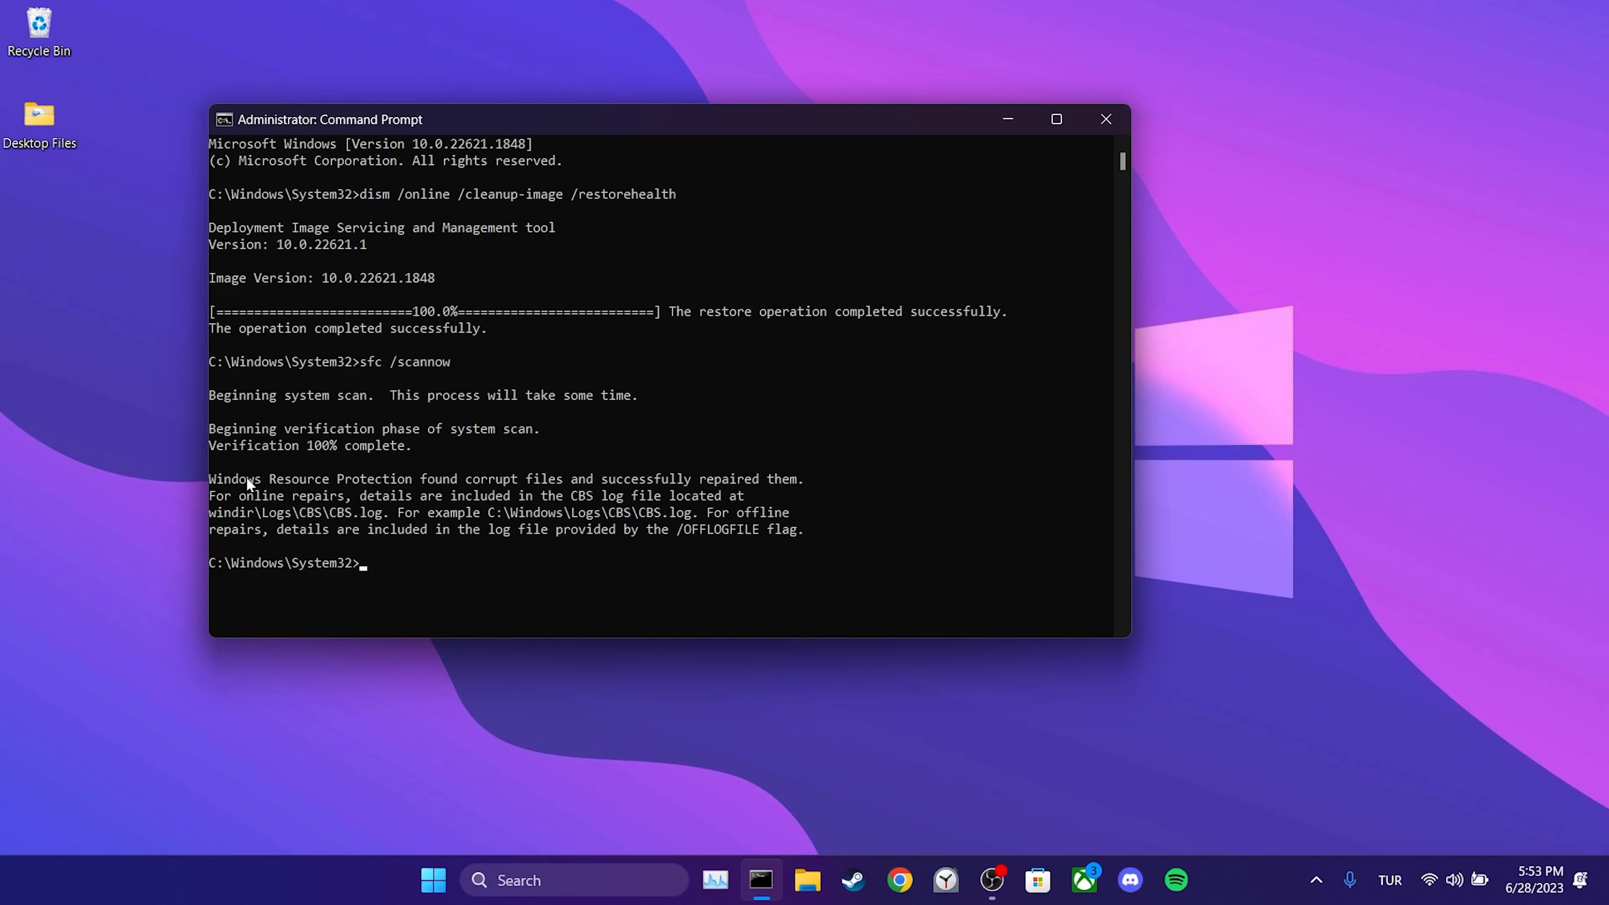
pyautogui.click(1105, 119)
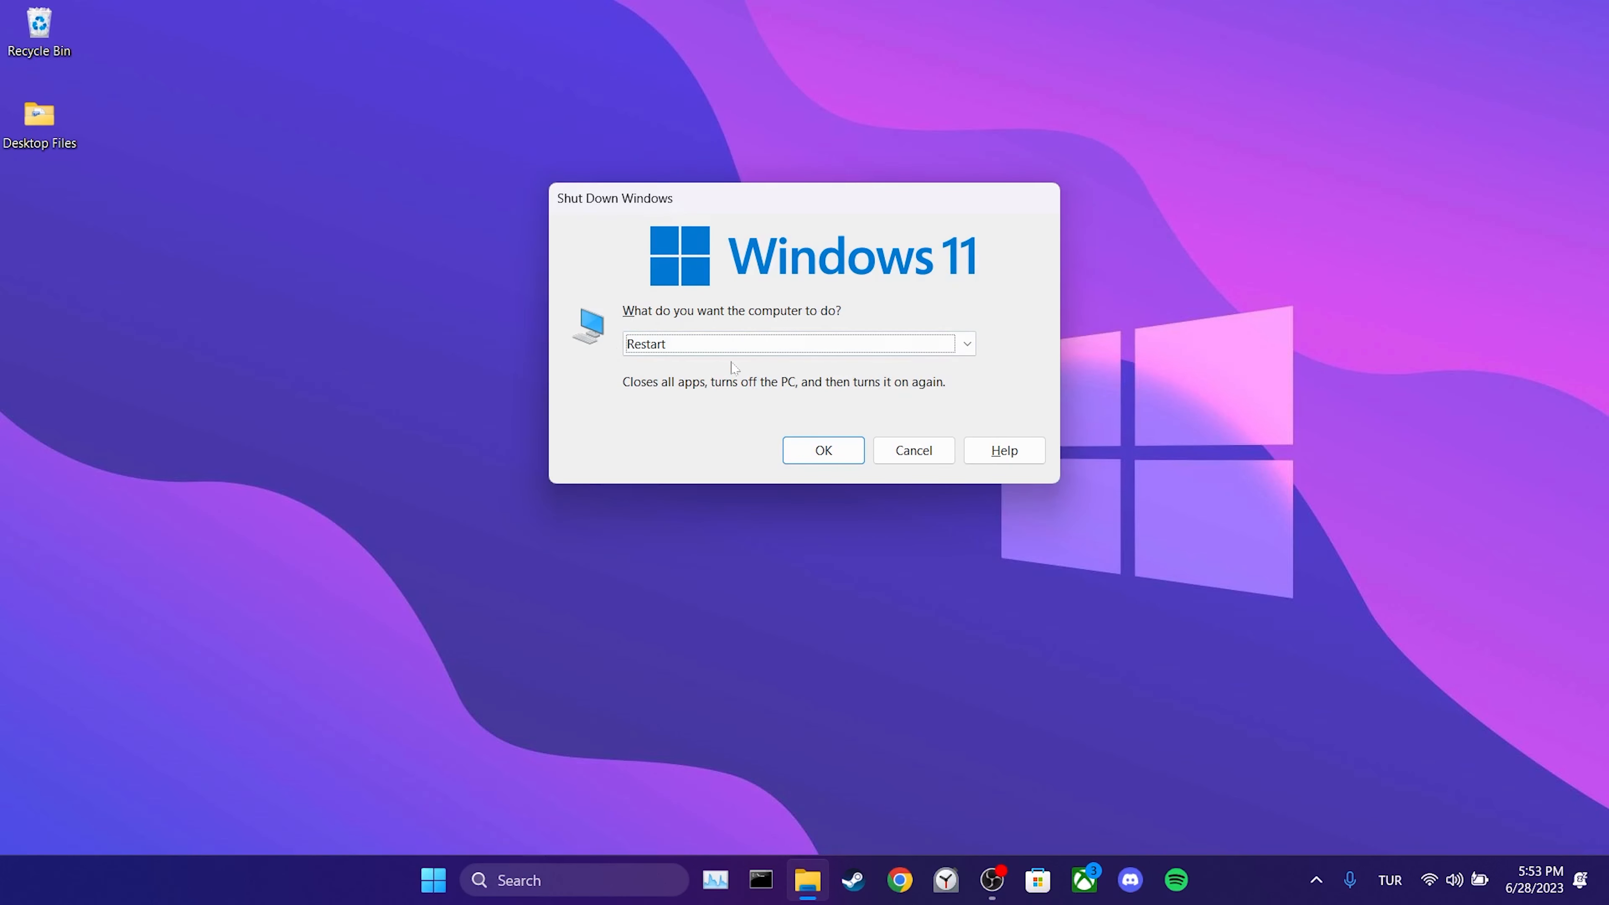
pyautogui.moveTo(1013, 367)
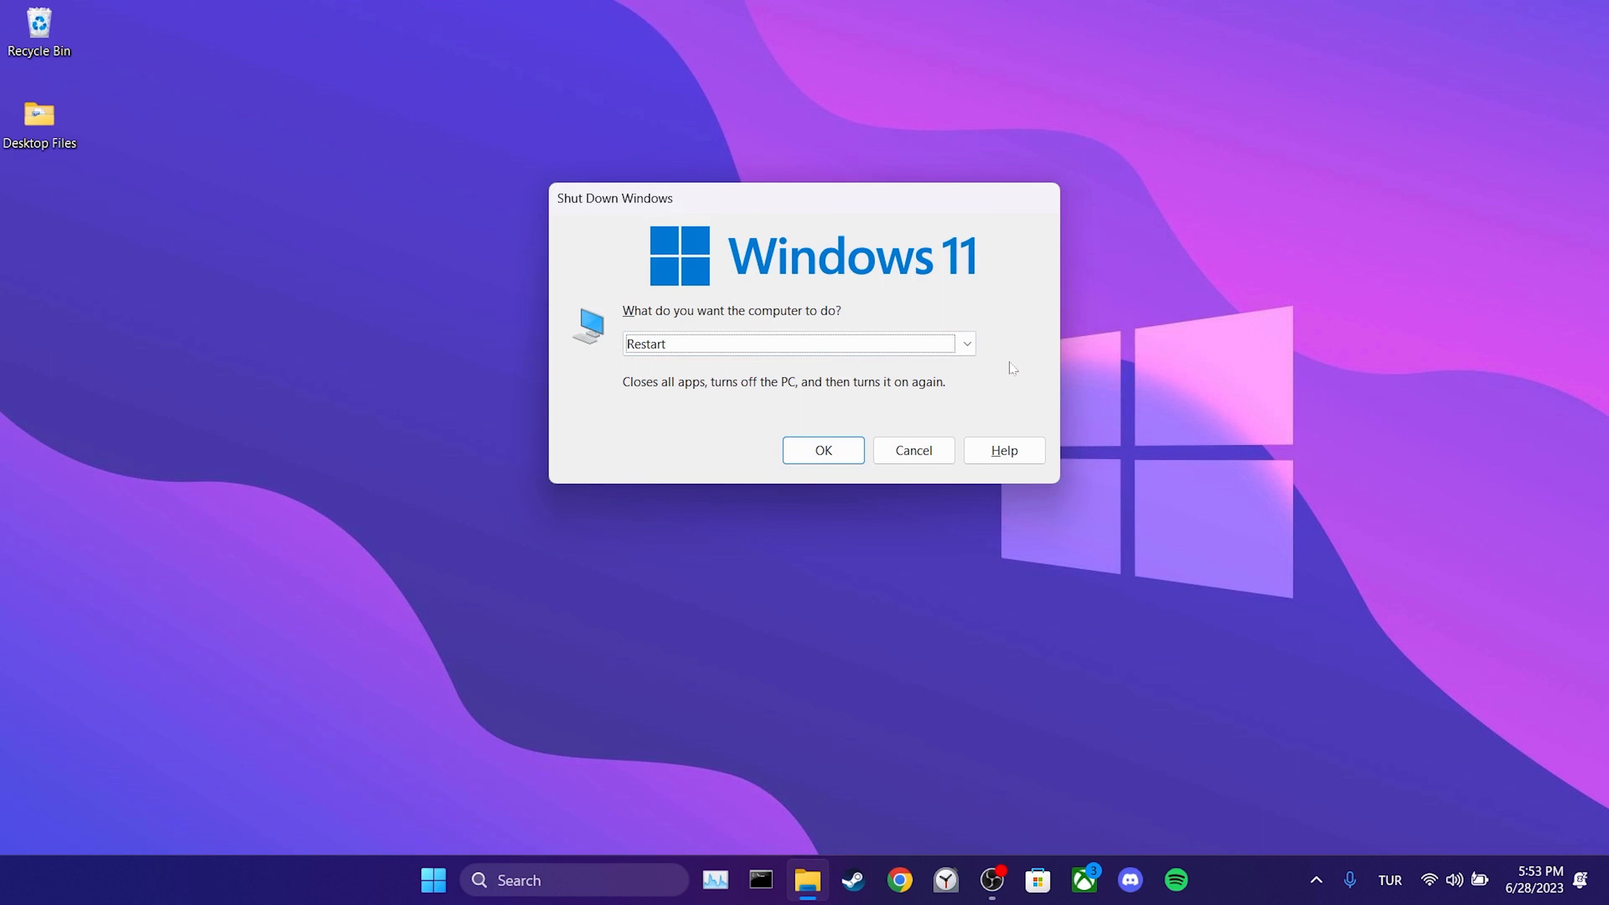
pyautogui.click(910, 449)
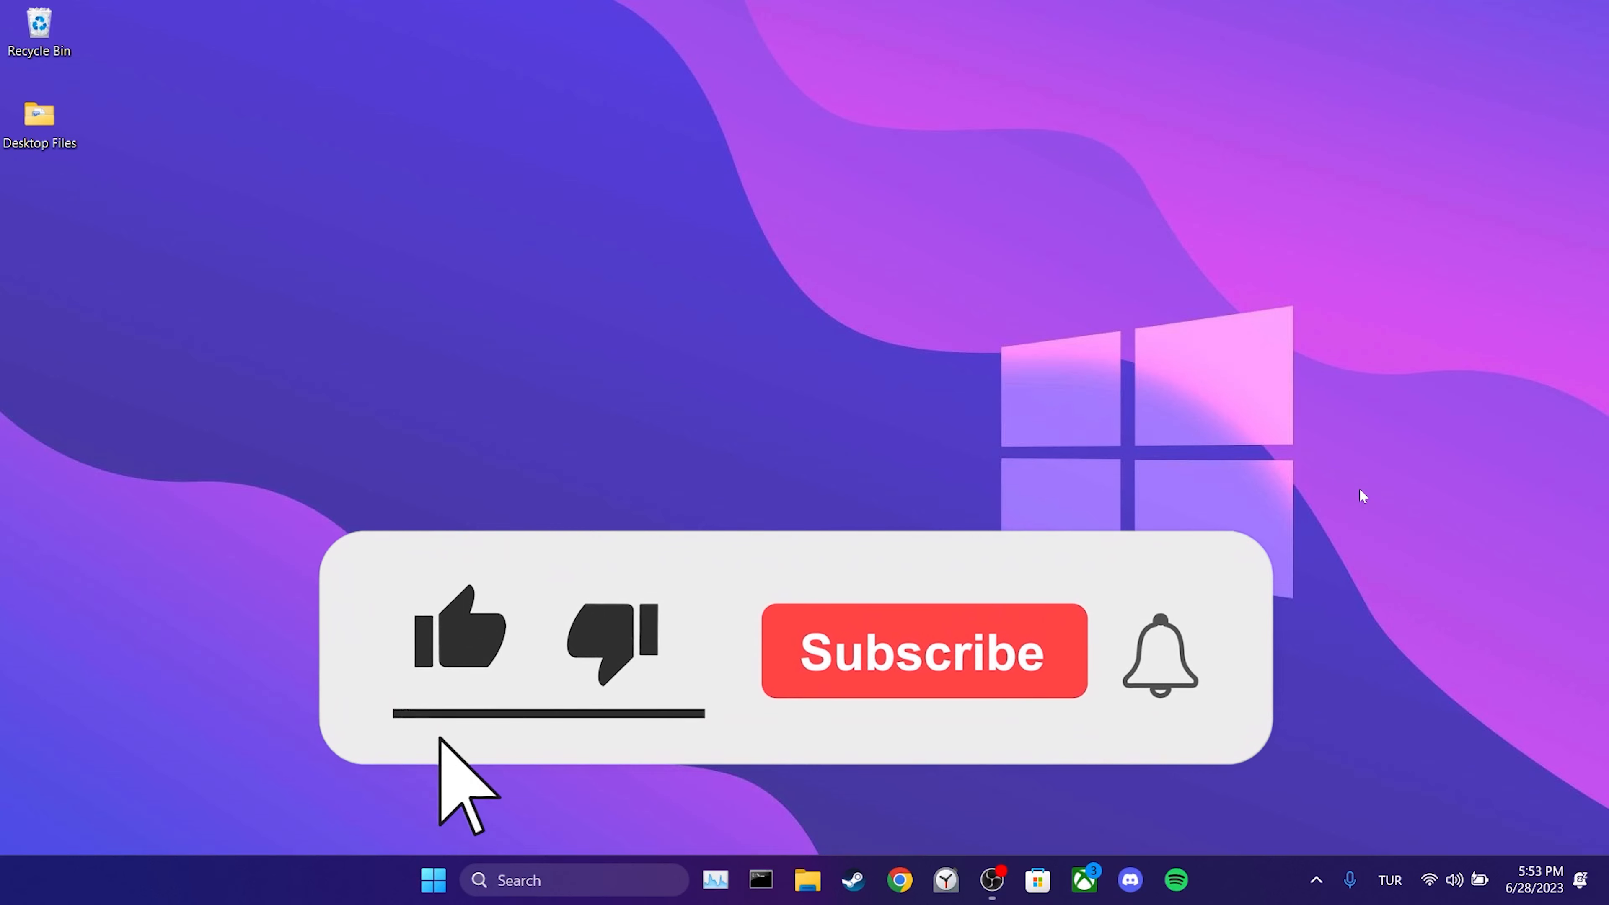
pyautogui.click(920, 650)
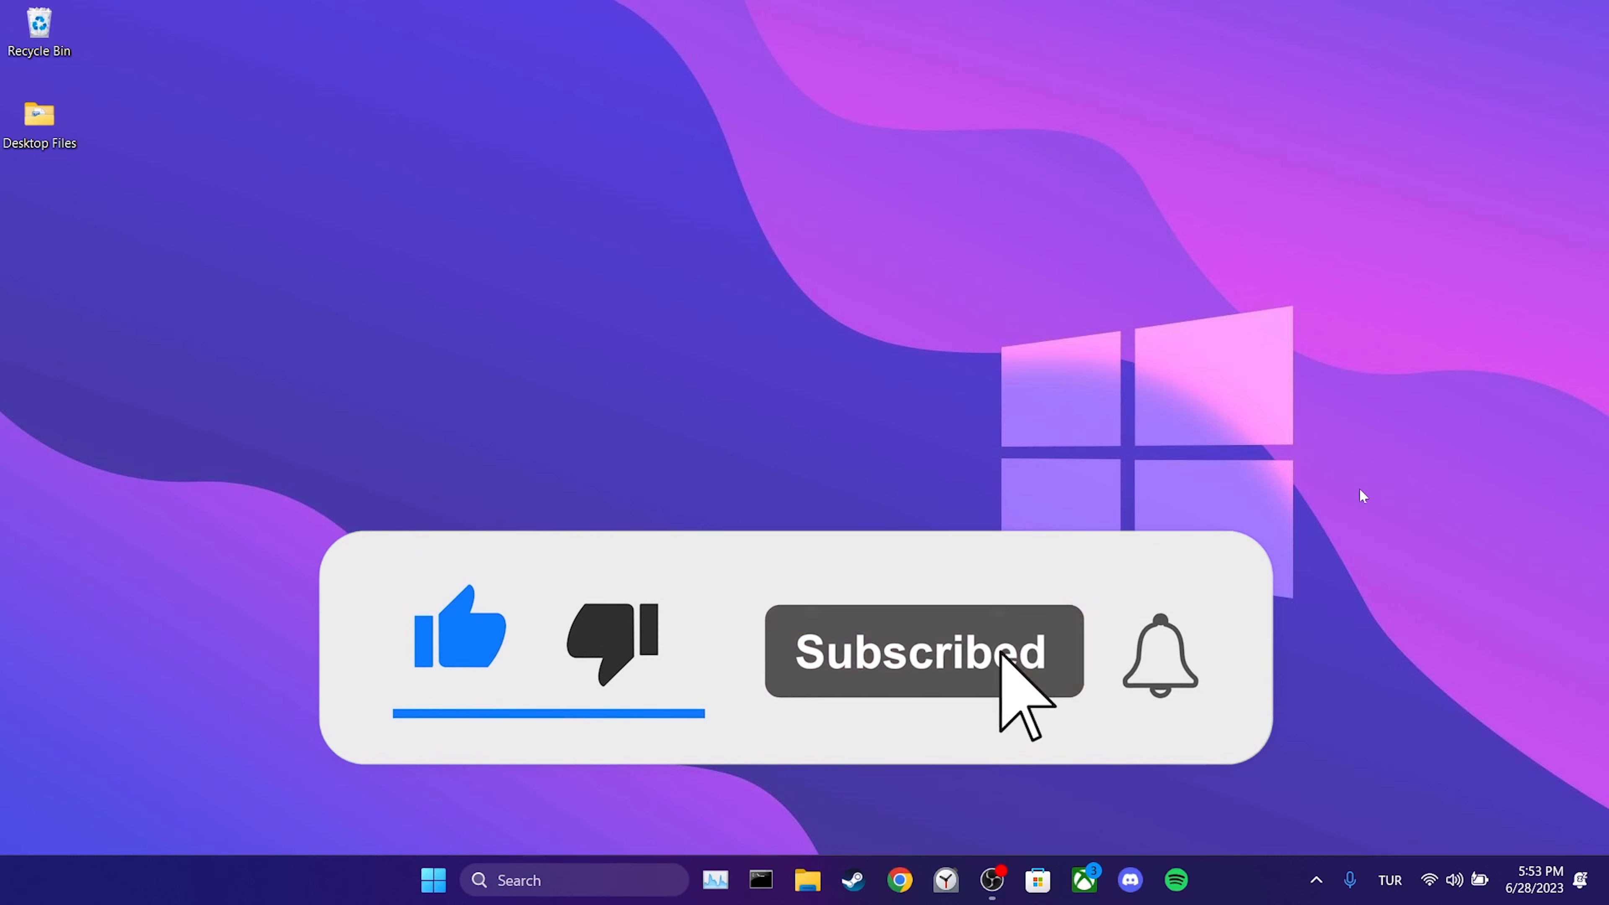